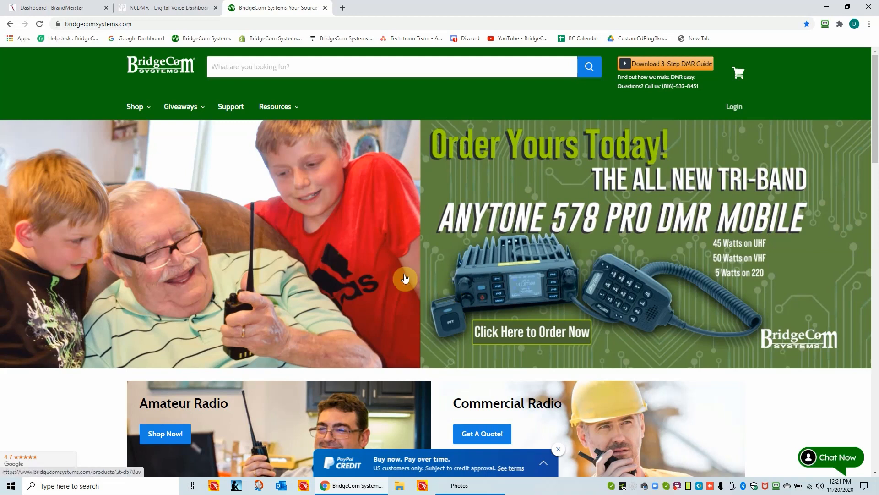
pyautogui.moveTo(394, 266)
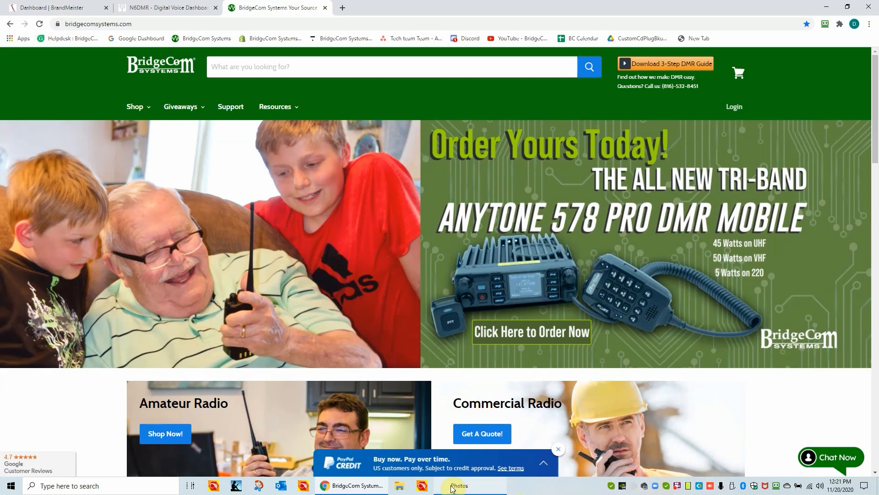
# - View the BrandMeister web address, then switch to the BrandMeister User Dashboard tab
pyautogui.click(458, 485)
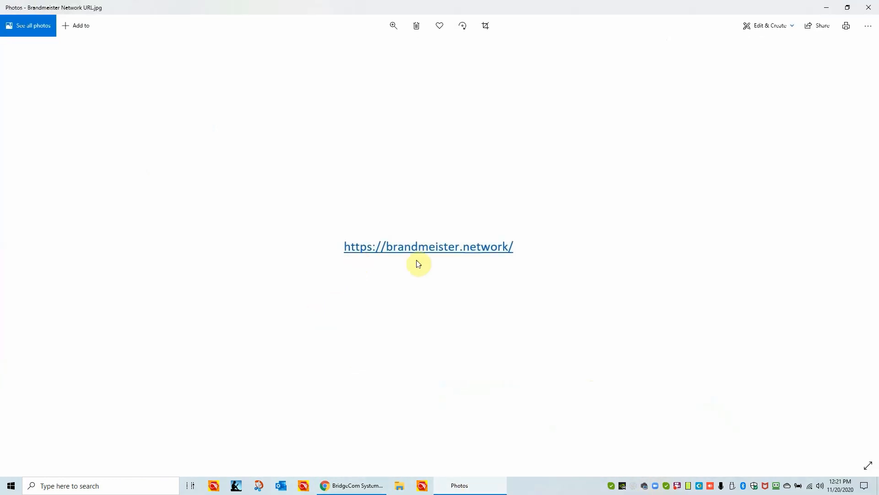
pyautogui.moveTo(205, 293)
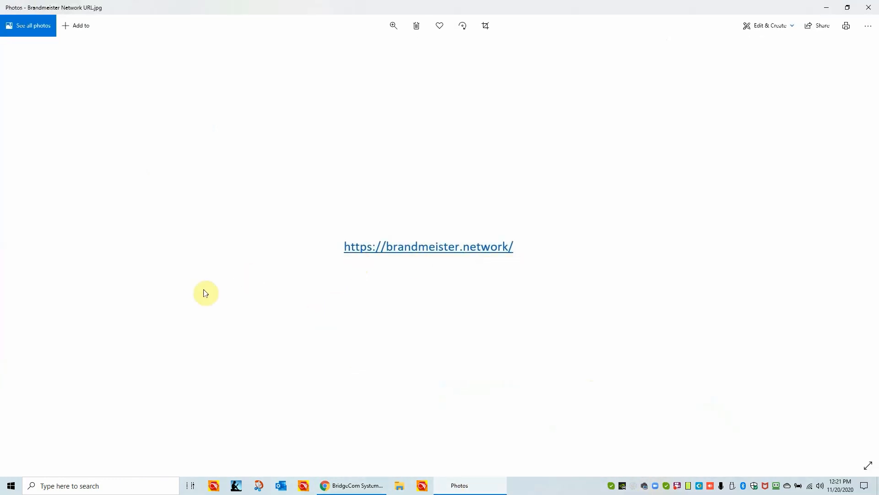
pyautogui.moveTo(419, 263)
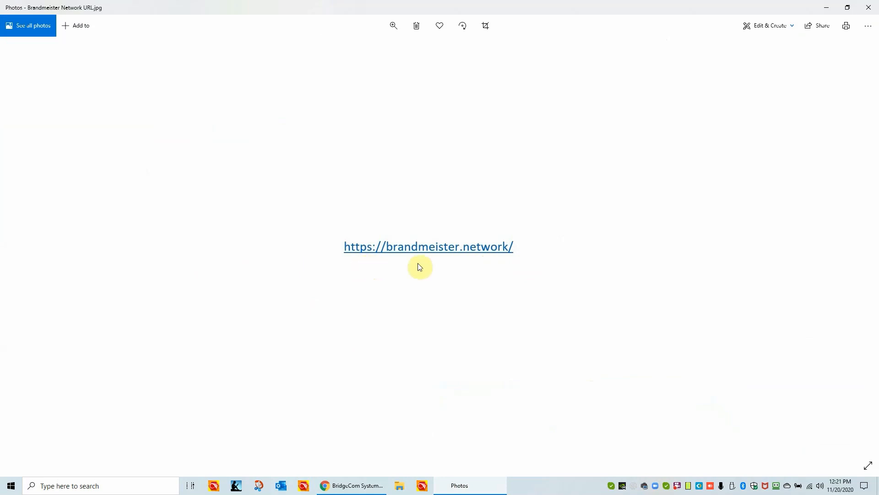
pyautogui.moveTo(392, 264)
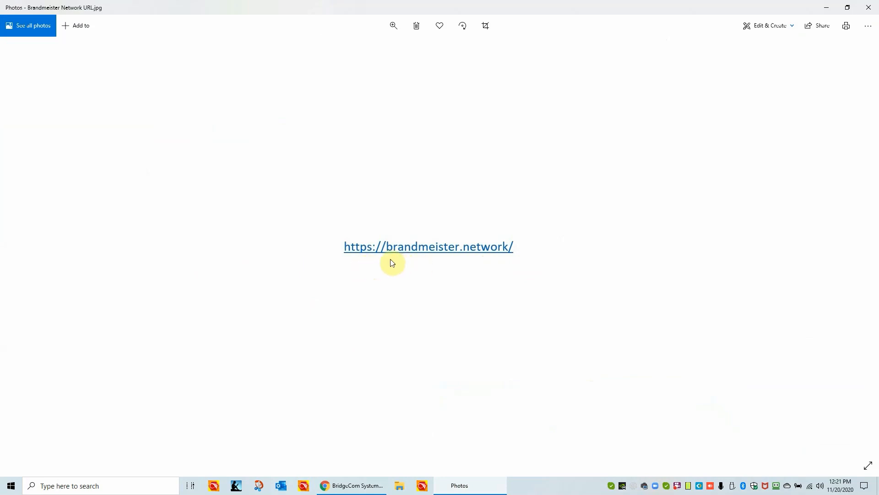
pyautogui.moveTo(422, 256)
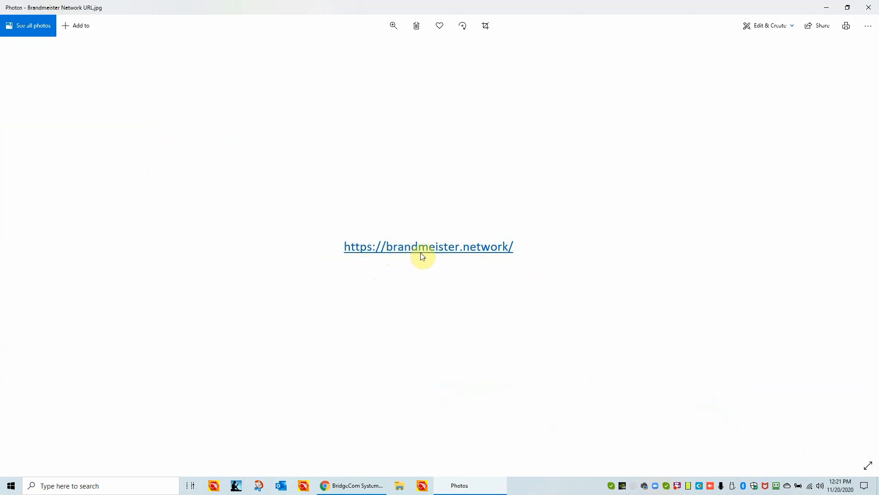
pyautogui.moveTo(461, 256)
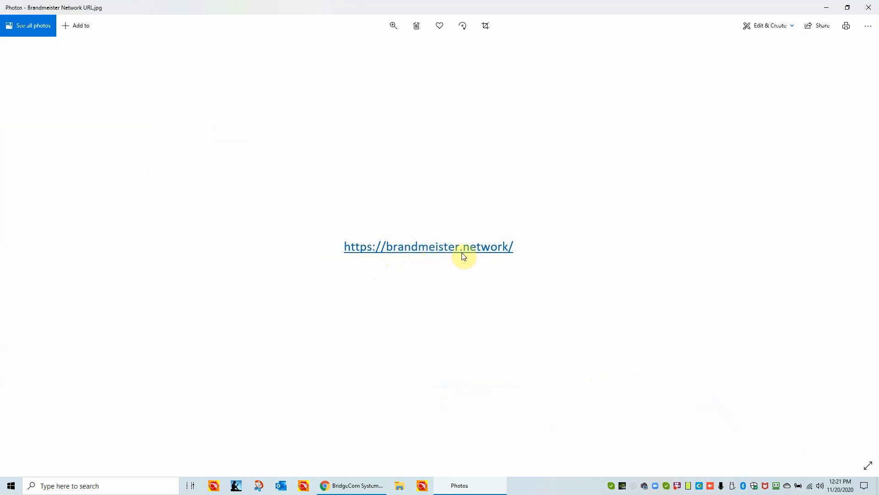
pyautogui.moveTo(474, 253)
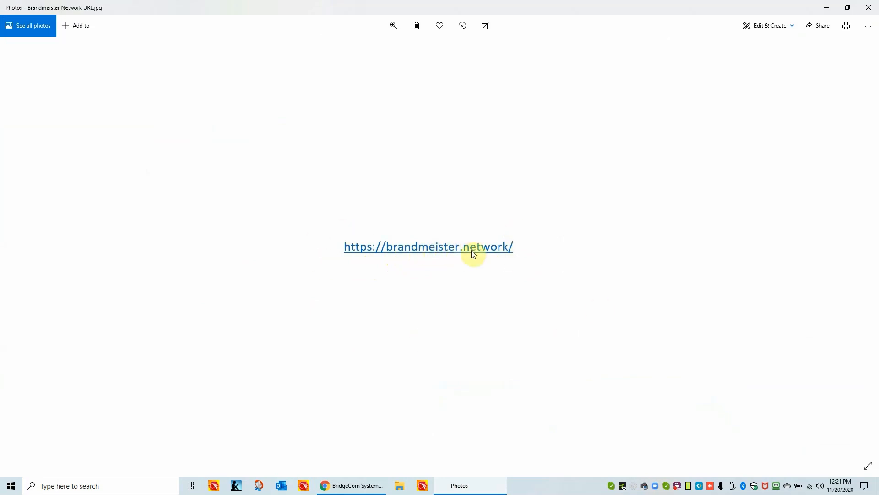
pyautogui.moveTo(876, 51)
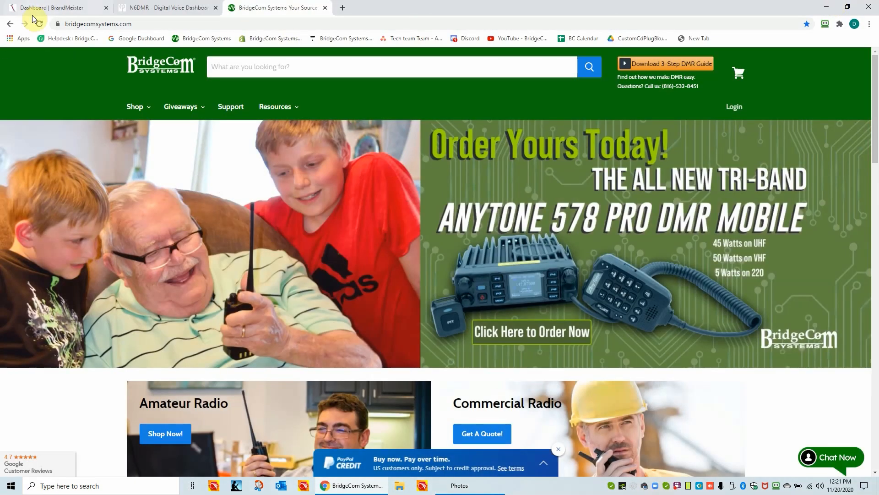
pyautogui.click(51, 10)
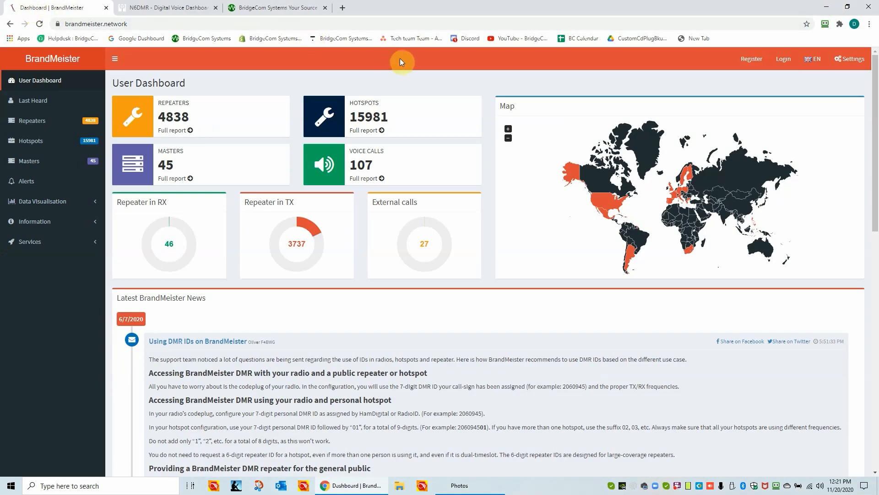
pyautogui.moveTo(304, 332)
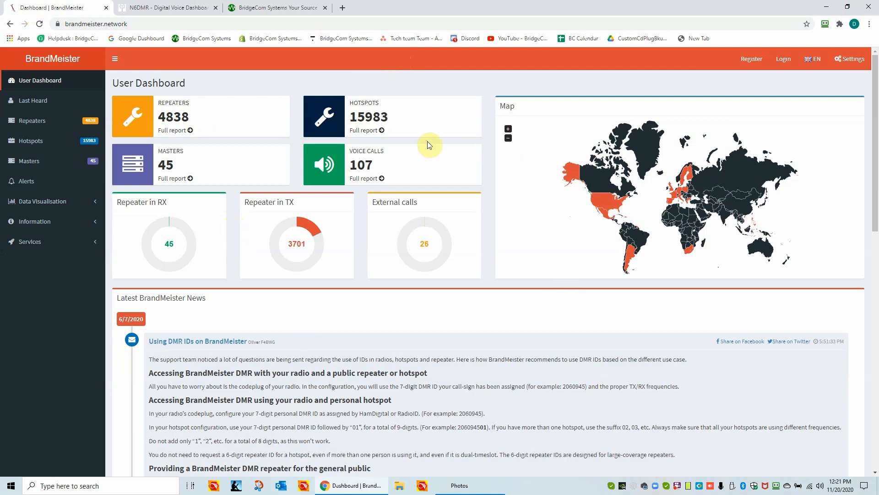
pyautogui.moveTo(479, 160)
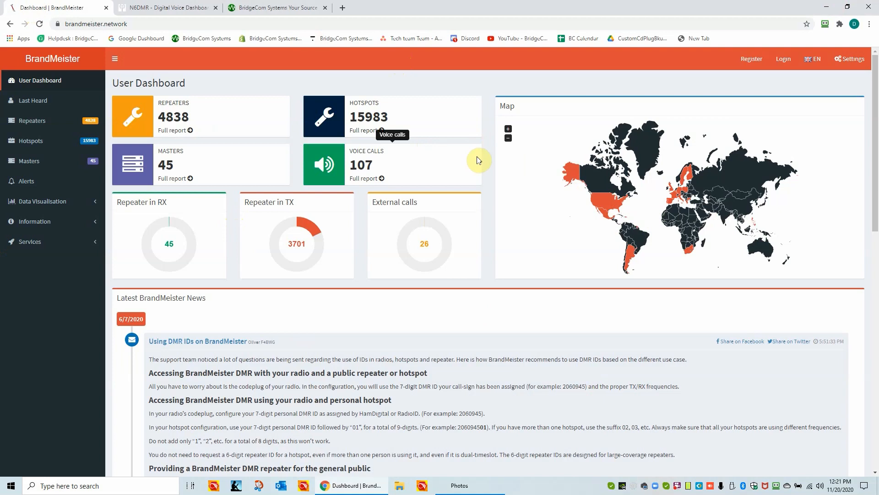
pyautogui.moveTo(533, 216)
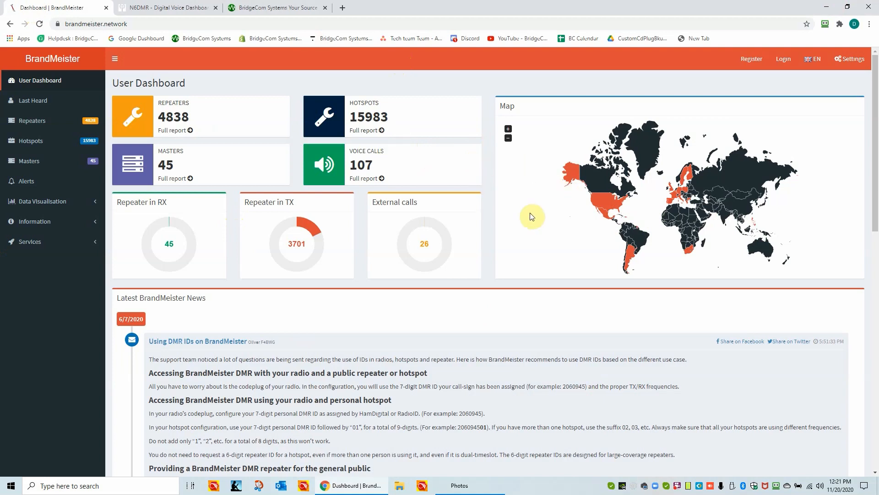
pyautogui.moveTo(535, 221)
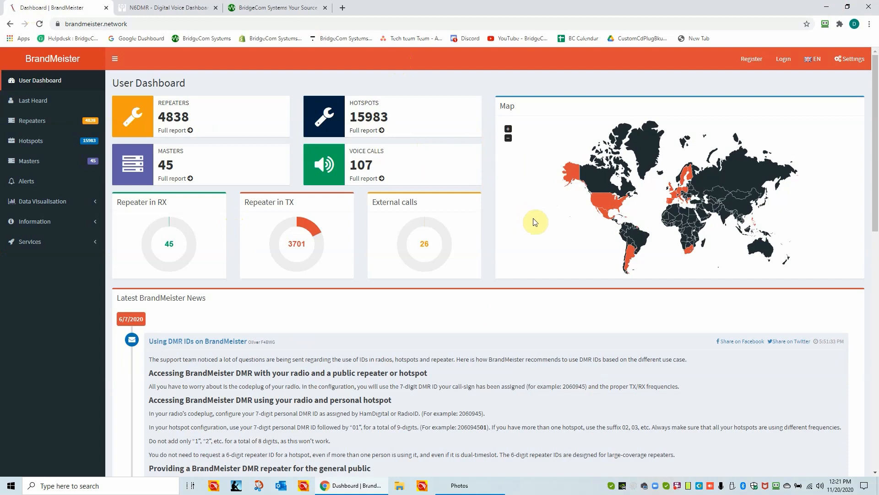
pyautogui.moveTo(595, 81)
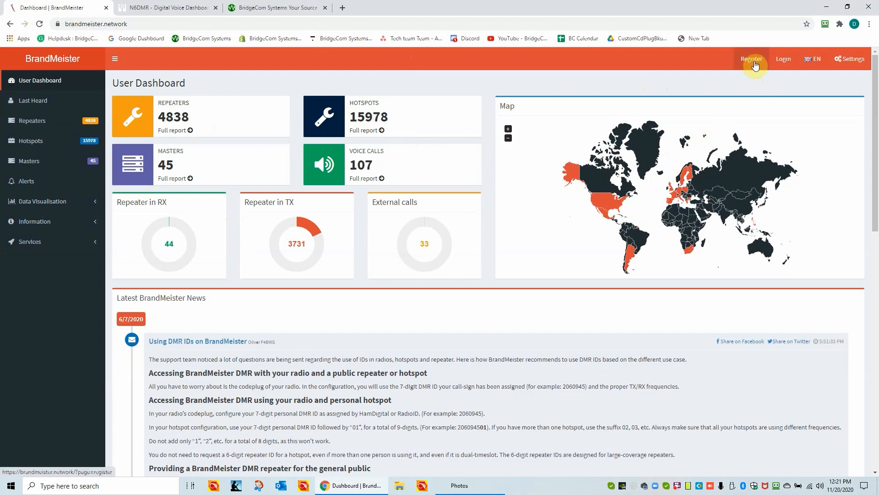
pyautogui.click(752, 59)
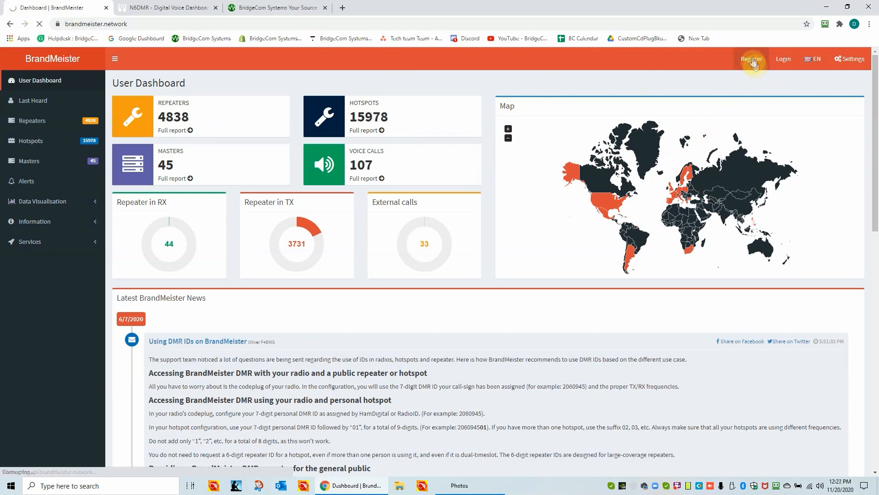
# - Enter 70 as the UHF wavelength answer on the BrandMeister Register form
pyautogui.click(751, 59)
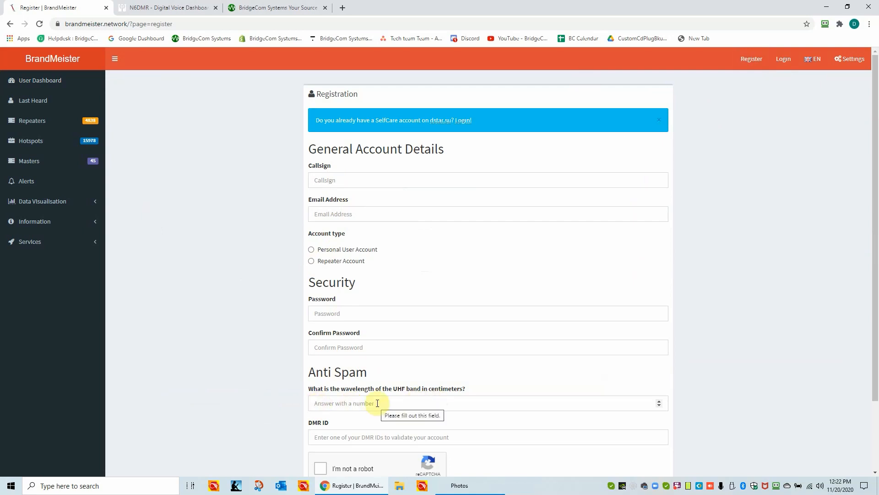
pyautogui.write('7')
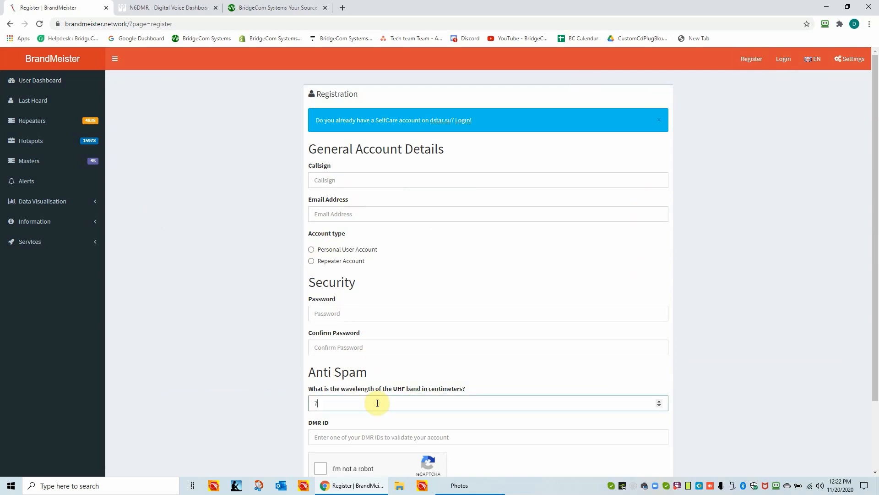
pyautogui.write('0')
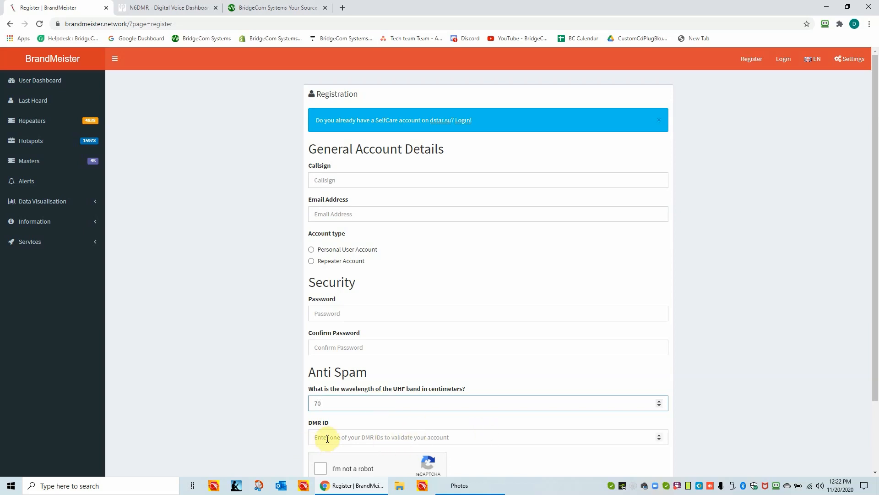
pyautogui.moveTo(412, 438)
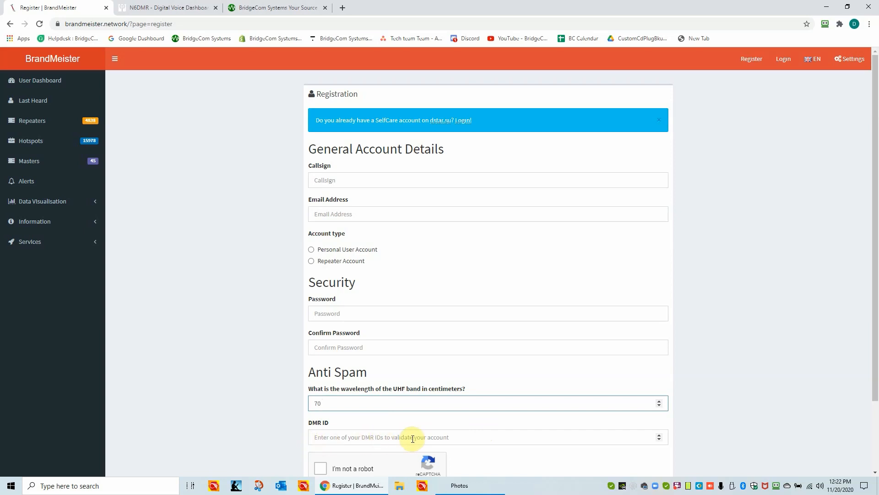
pyautogui.moveTo(456, 440)
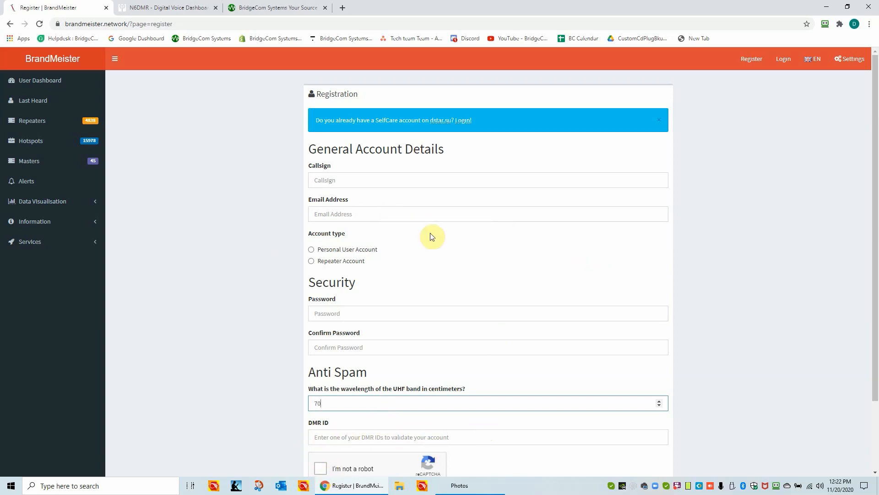
pyautogui.moveTo(537, 331)
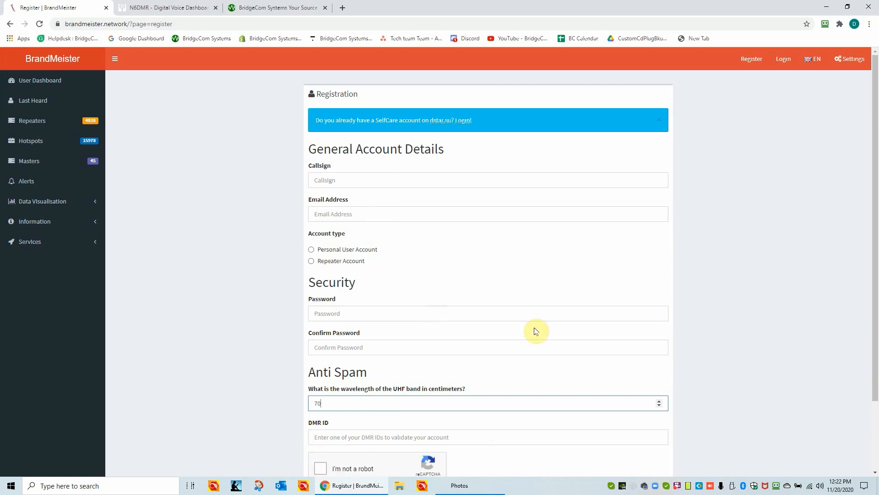
pyautogui.moveTo(389, 284)
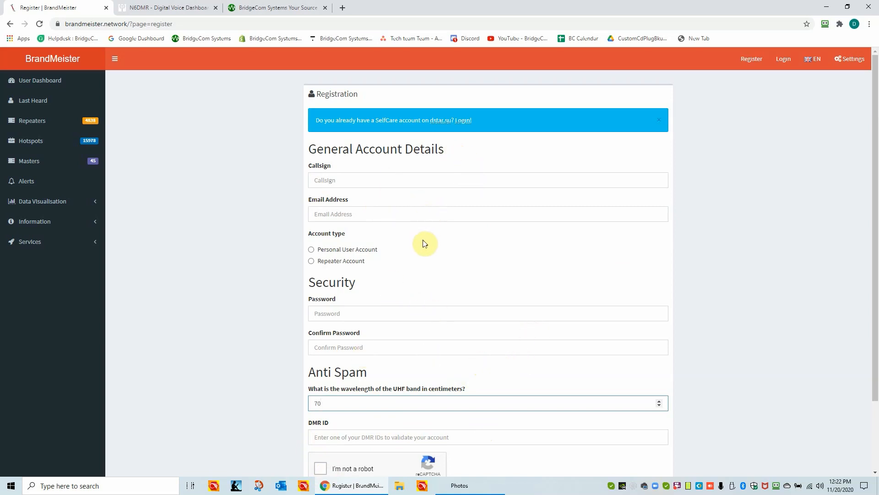
pyautogui.moveTo(463, 237)
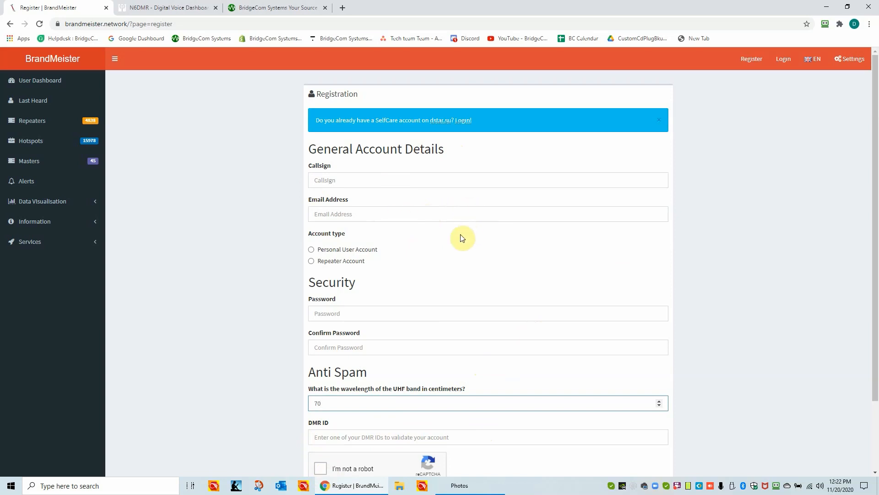
pyautogui.moveTo(454, 248)
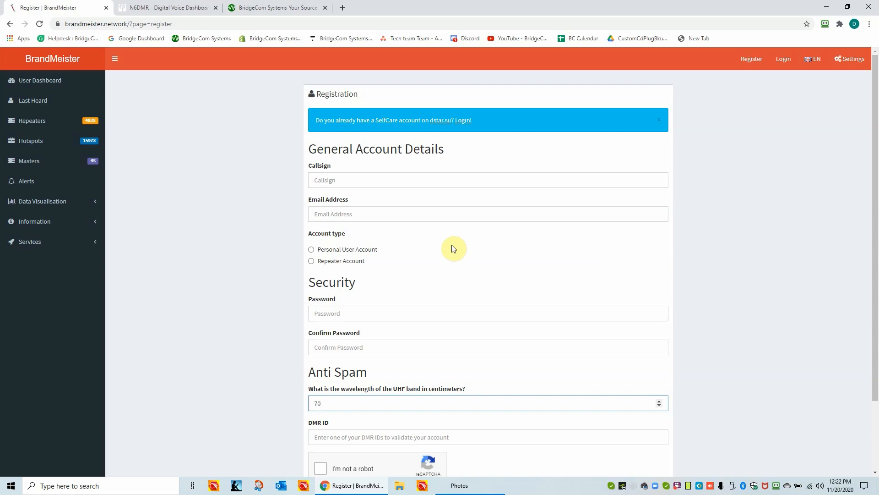
pyautogui.moveTo(404, 239)
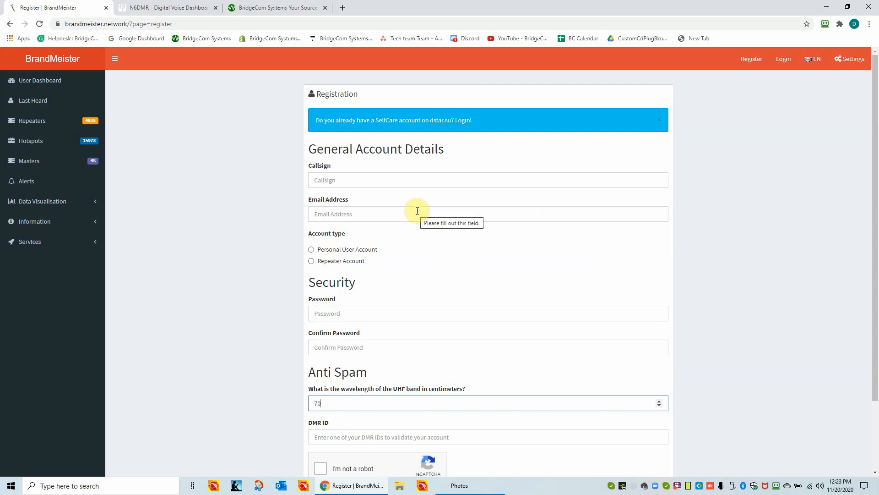
pyautogui.moveTo(302, 181)
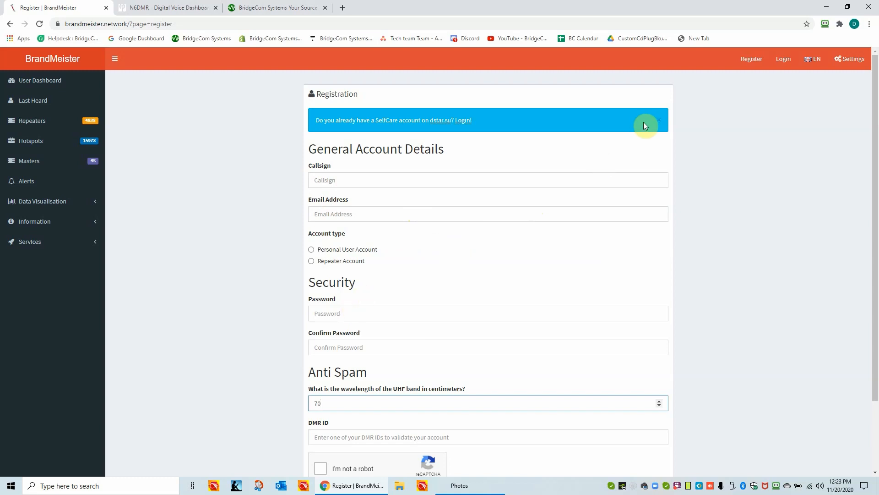
pyautogui.moveTo(774, 67)
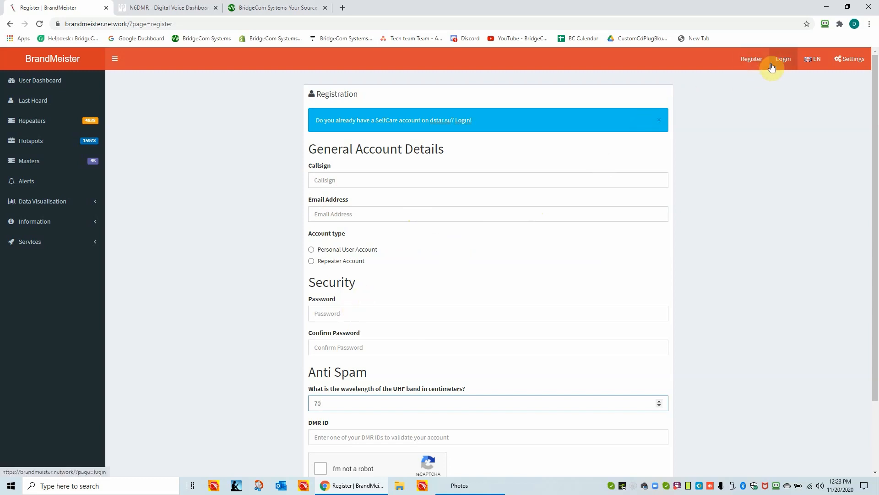
# - Sign in to BrandMeister using the saved RoboForm login details
pyautogui.click(784, 59)
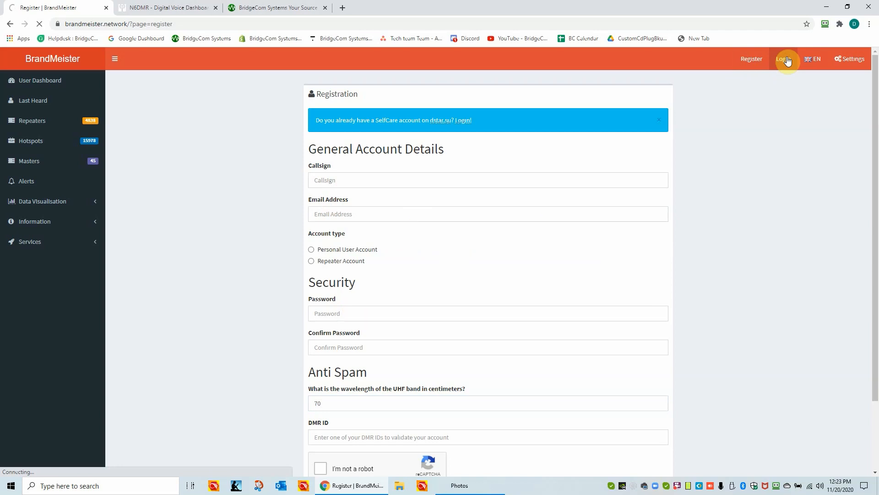
pyautogui.click(783, 59)
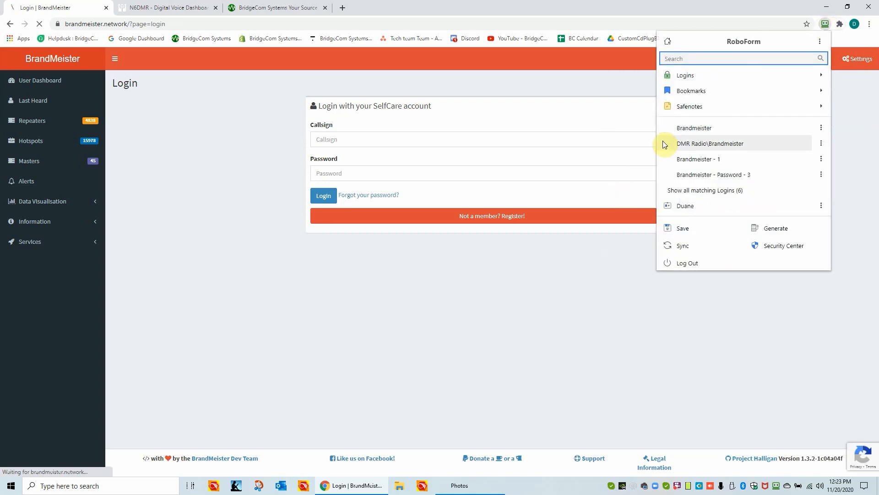
pyautogui.click(710, 144)
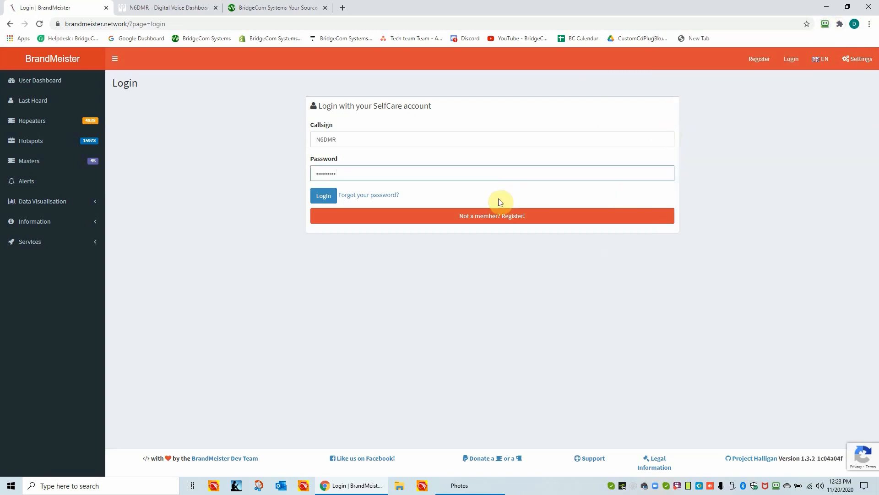
pyautogui.click(323, 196)
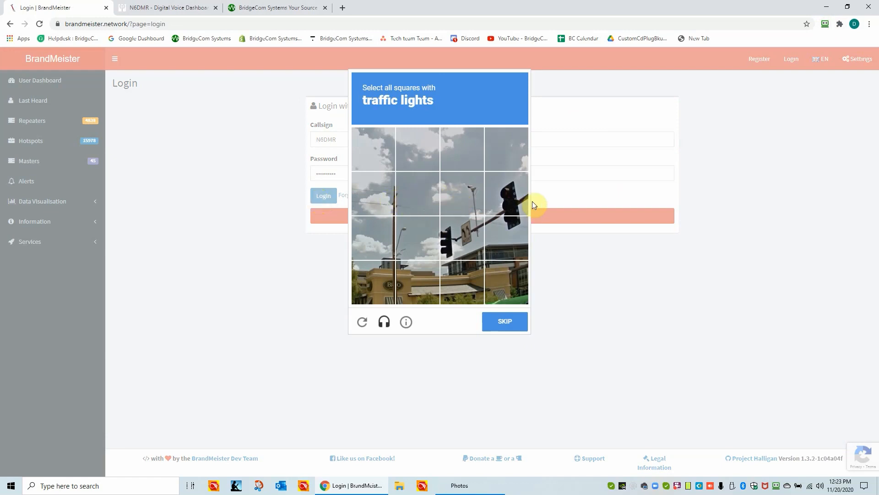
# - Select the traffic light tiles in the reCAPTCHA and verify
pyautogui.click(461, 237)
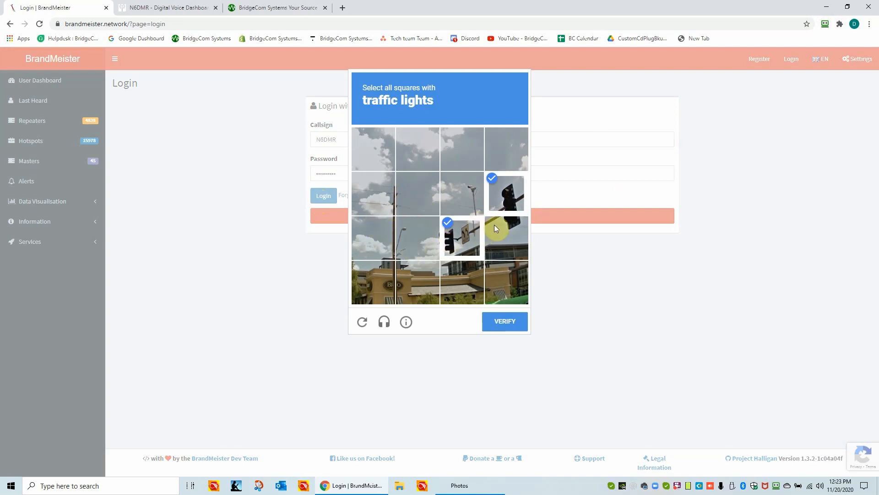
pyautogui.click(416, 237)
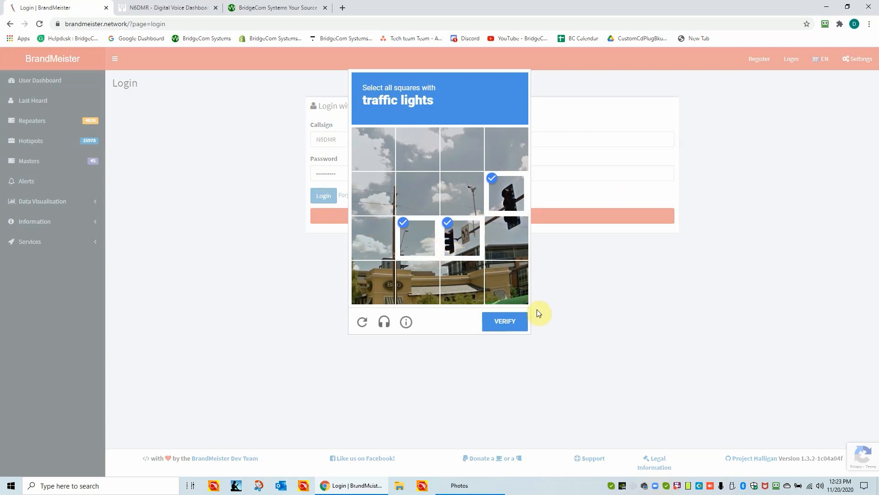
pyautogui.click(505, 321)
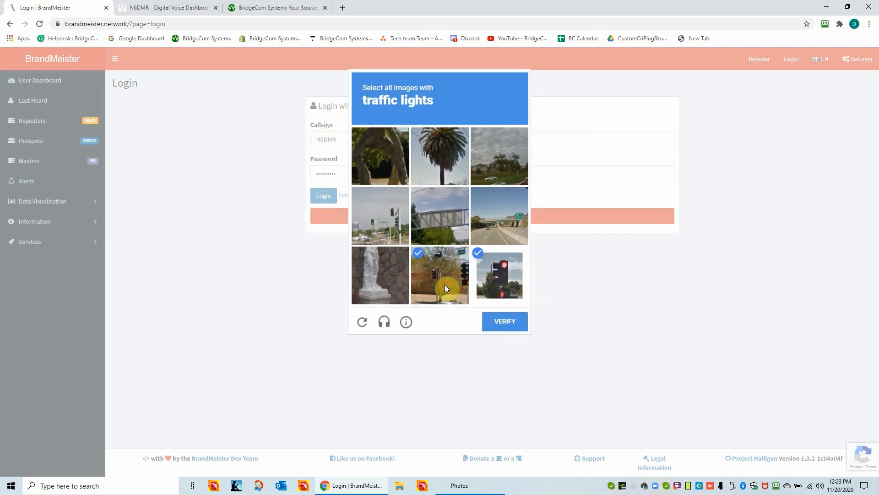
pyautogui.click(505, 321)
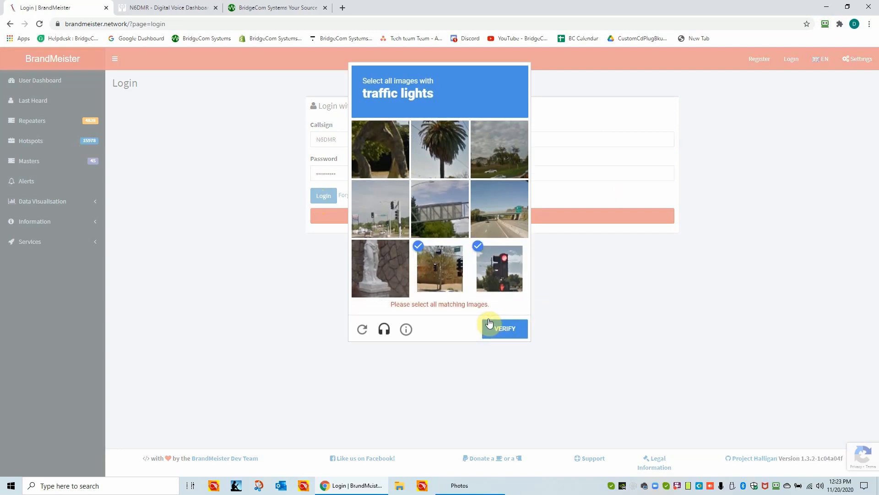
pyautogui.moveTo(404, 206)
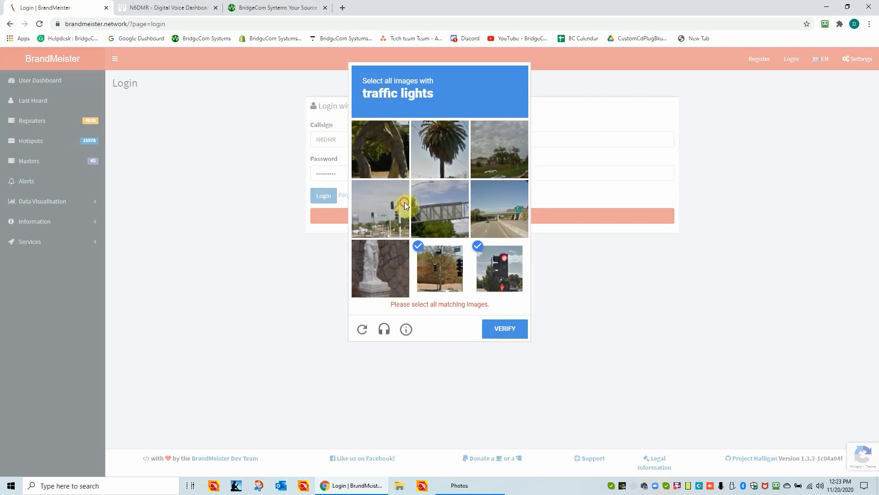
pyautogui.click(504, 329)
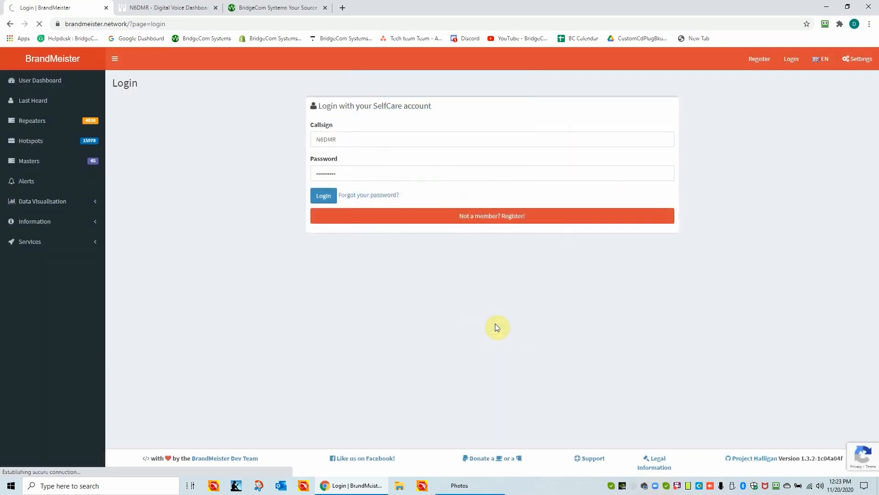
pyautogui.moveTo(346, 233)
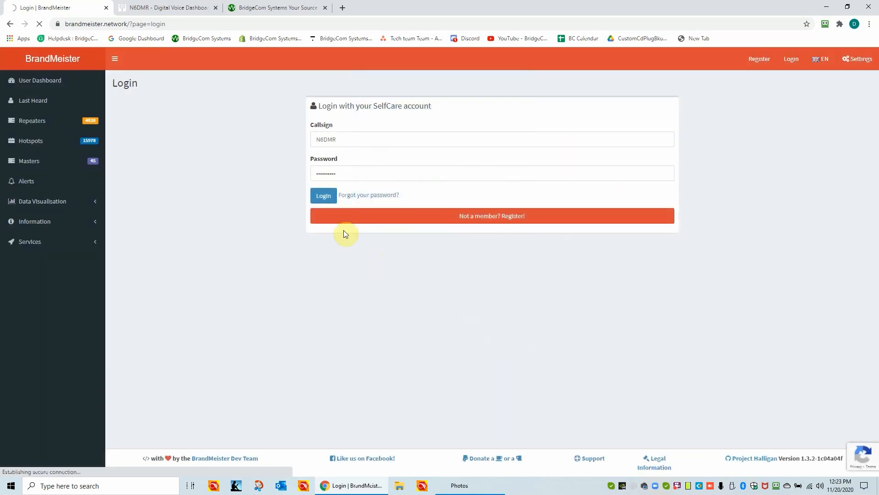
# - Complete sign-in and open the registered hotspot's Edit settings page from My hotspots
pyautogui.click(323, 196)
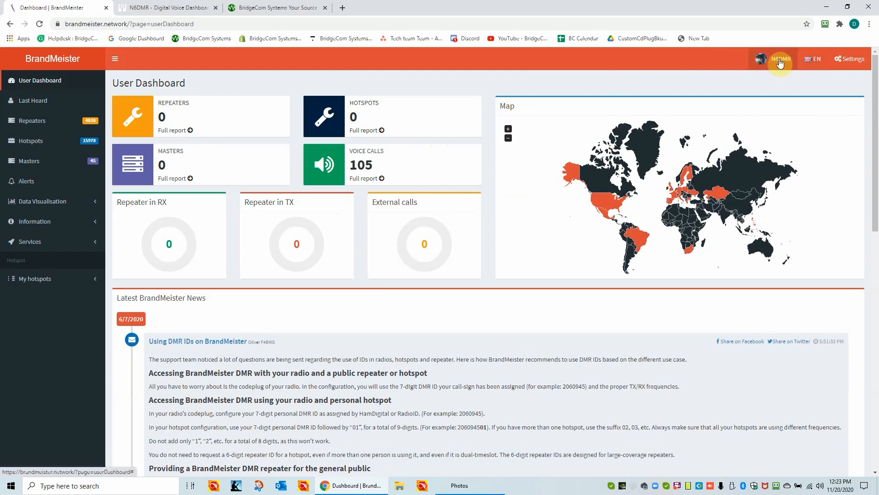
pyautogui.click(781, 59)
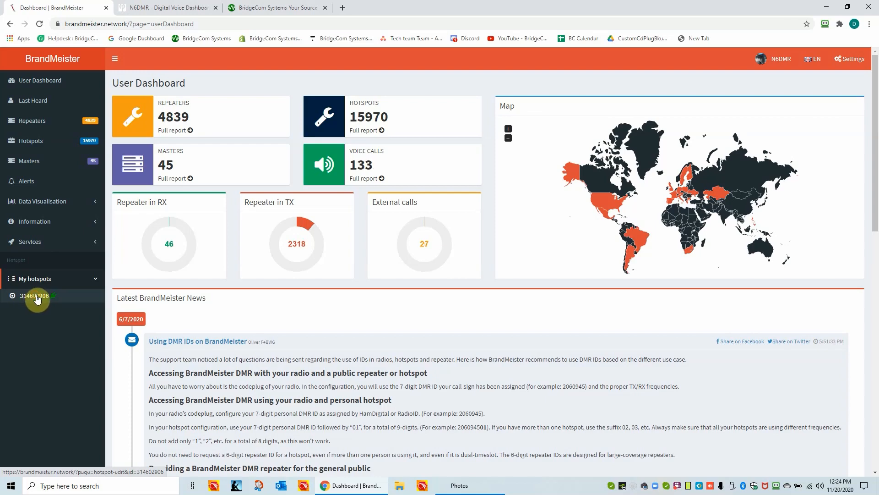
pyautogui.click(33, 295)
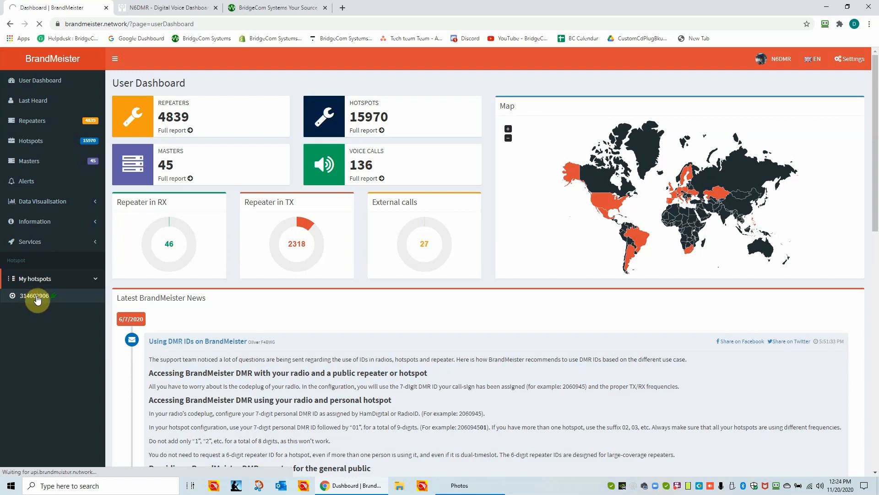
pyautogui.click(33, 295)
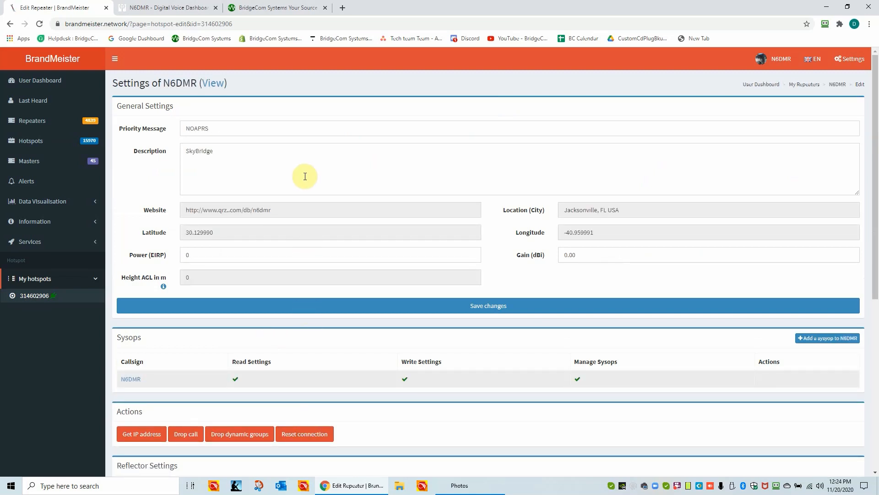
pyautogui.moveTo(405, 176)
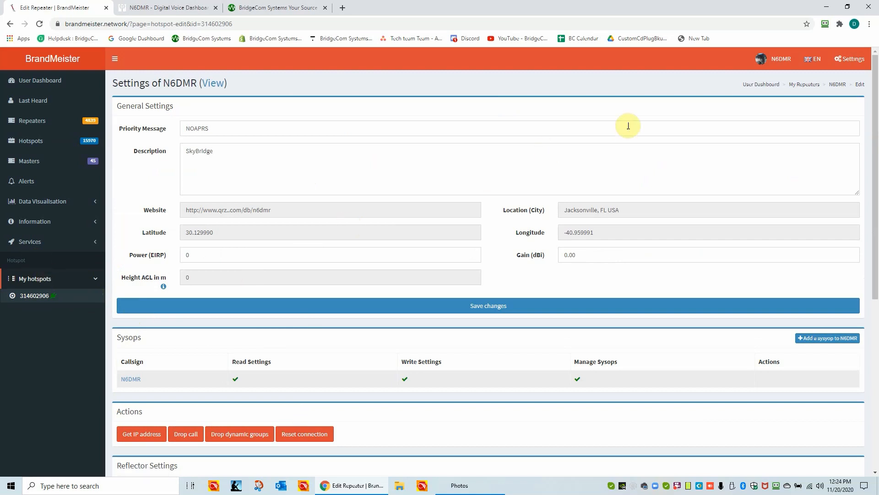
pyautogui.moveTo(775, 64)
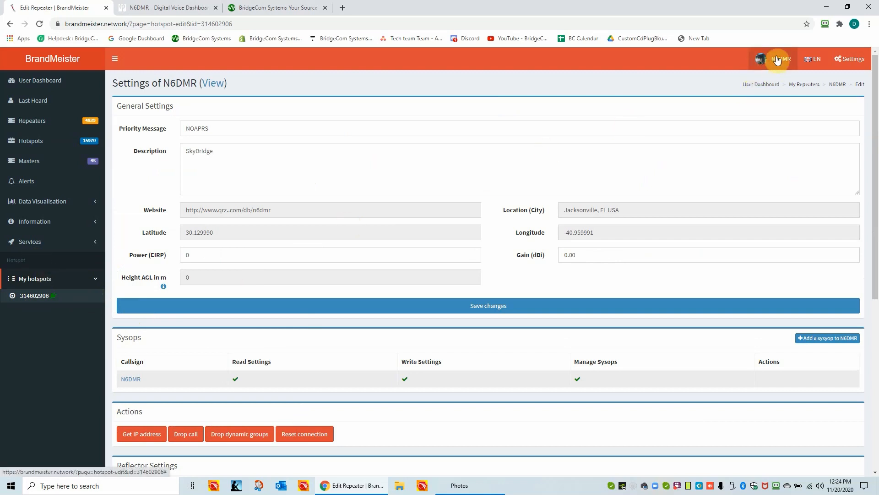
# - Open the SelfCare page from the sidebar's Services section
pyautogui.click(780, 59)
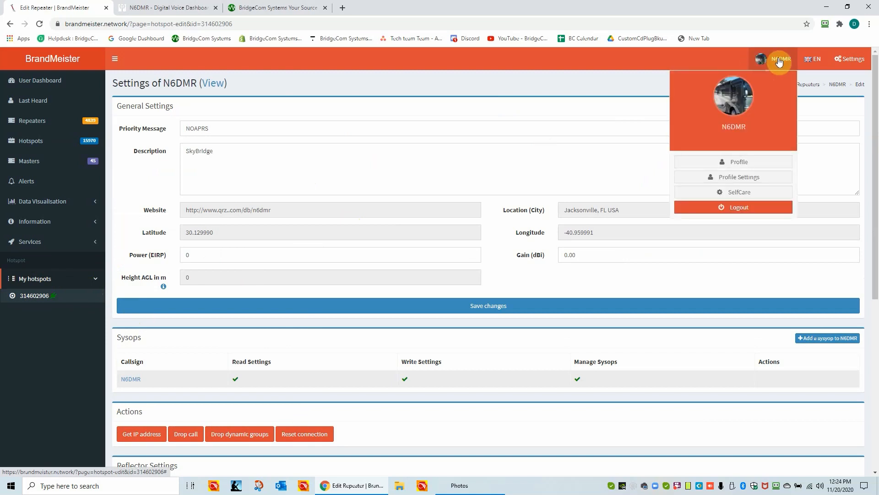
pyautogui.moveTo(756, 129)
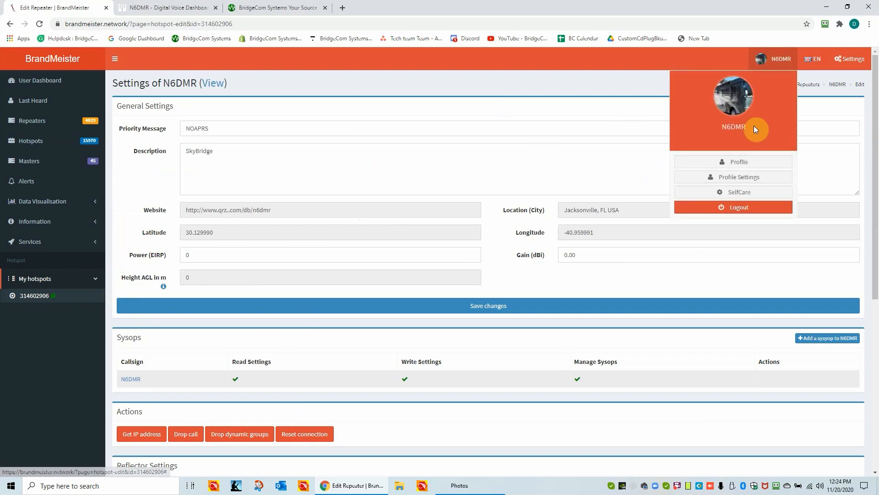
pyautogui.moveTo(736, 193)
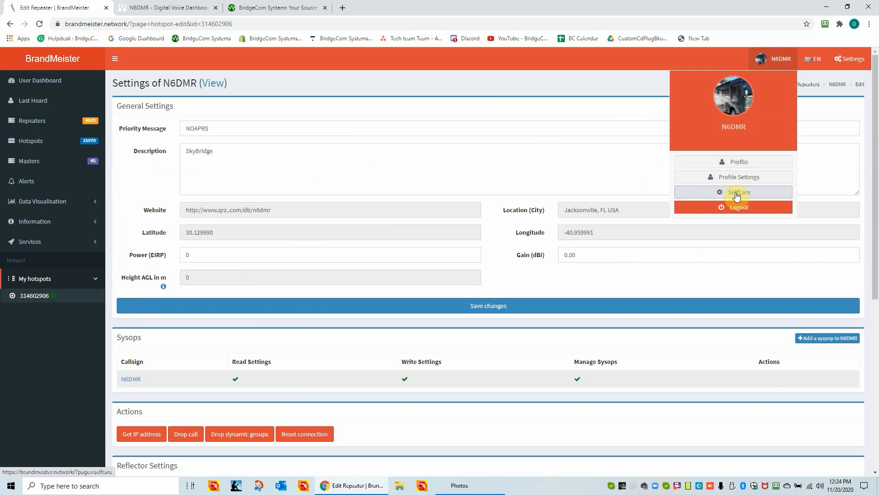
pyautogui.moveTo(31, 246)
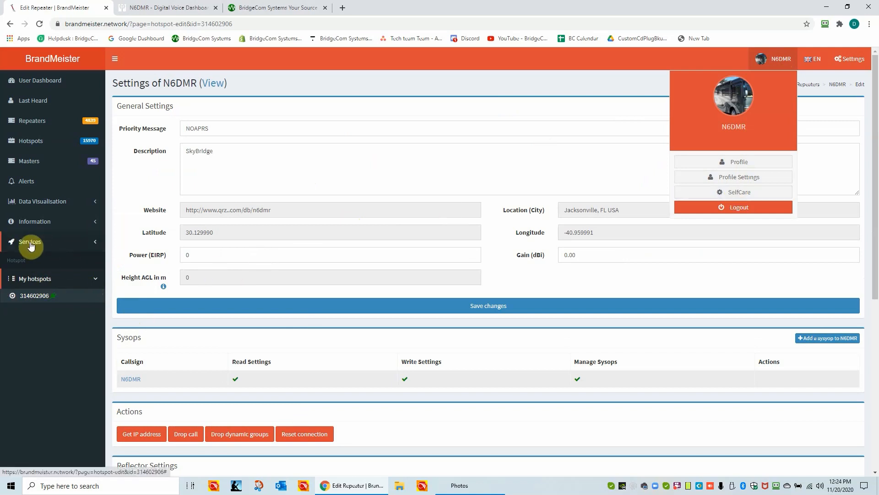
pyautogui.click(30, 242)
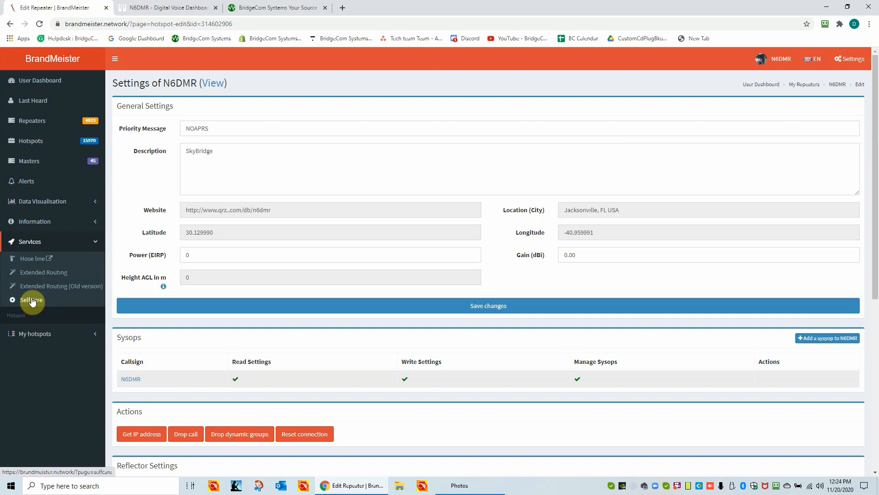
pyautogui.click(31, 300)
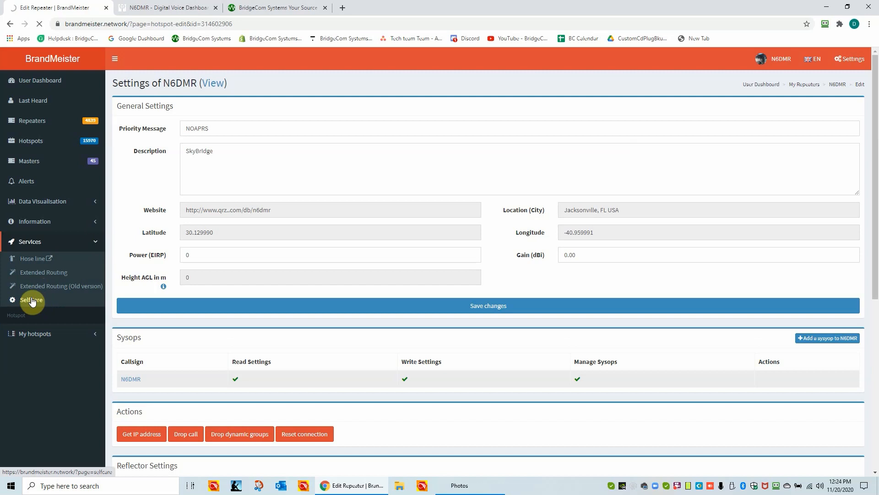
pyautogui.click(31, 300)
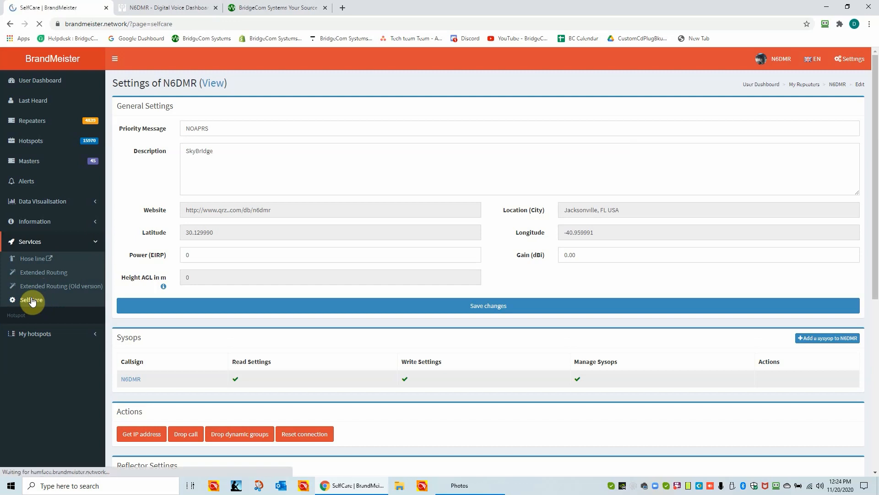
# - On SelfCare settings, switch Hotspot Security off and back on
pyautogui.click(31, 300)
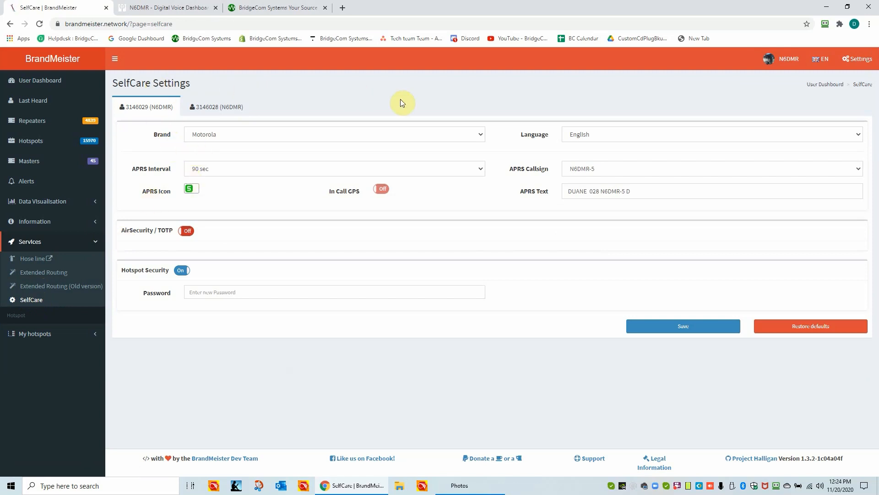
pyautogui.moveTo(385, 136)
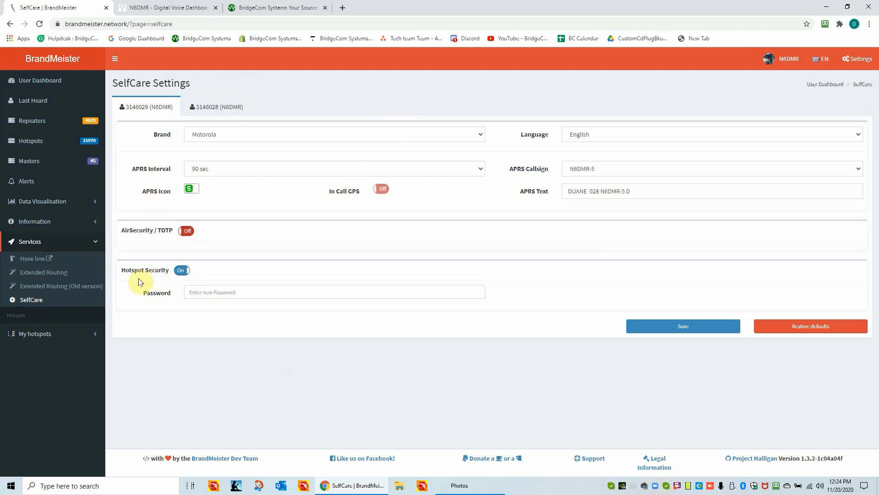
pyautogui.click(181, 270)
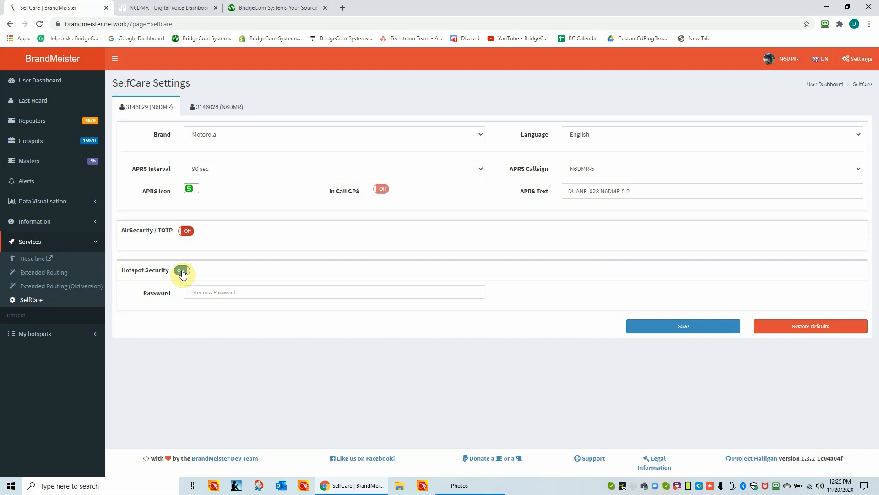
pyautogui.click(182, 270)
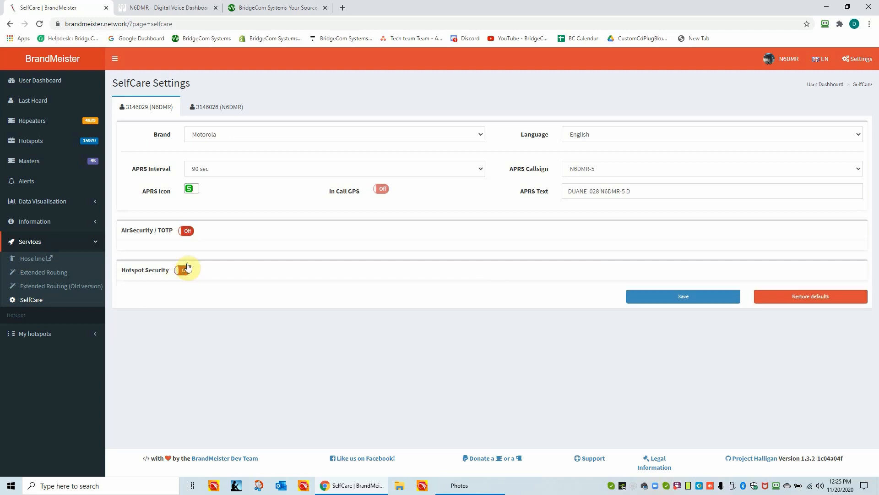
pyautogui.click(184, 270)
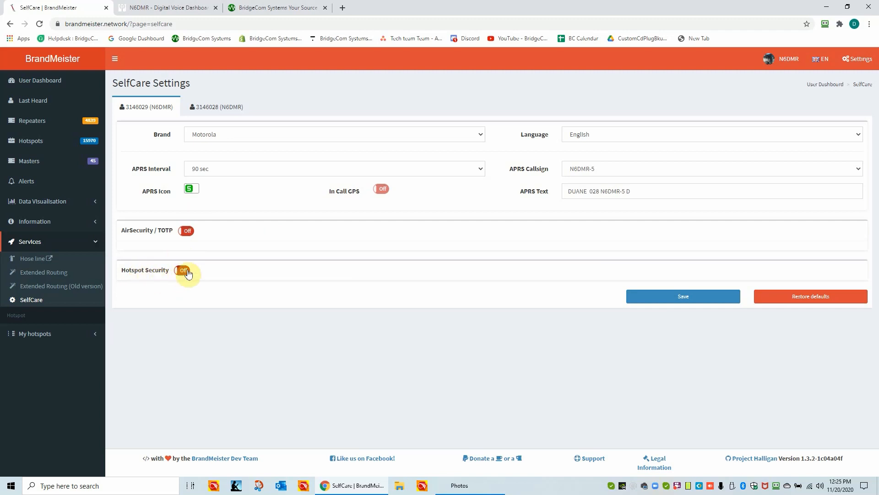
pyautogui.click(182, 269)
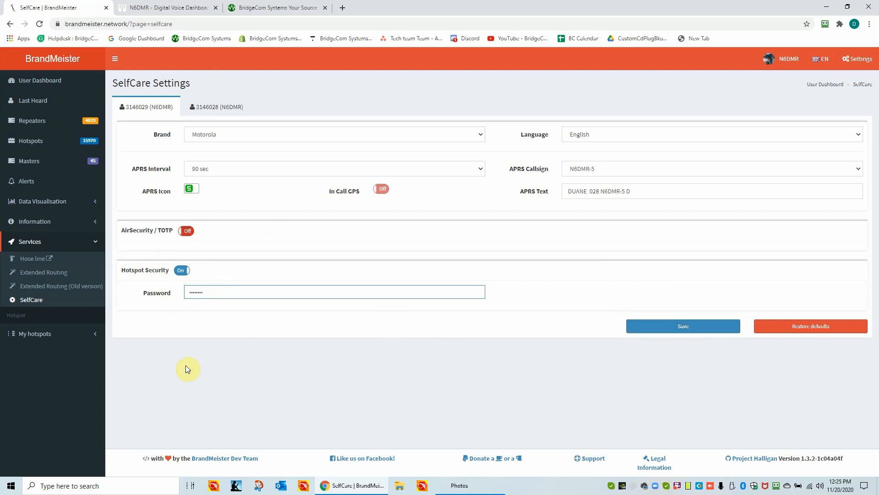
pyautogui.moveTo(148, 272)
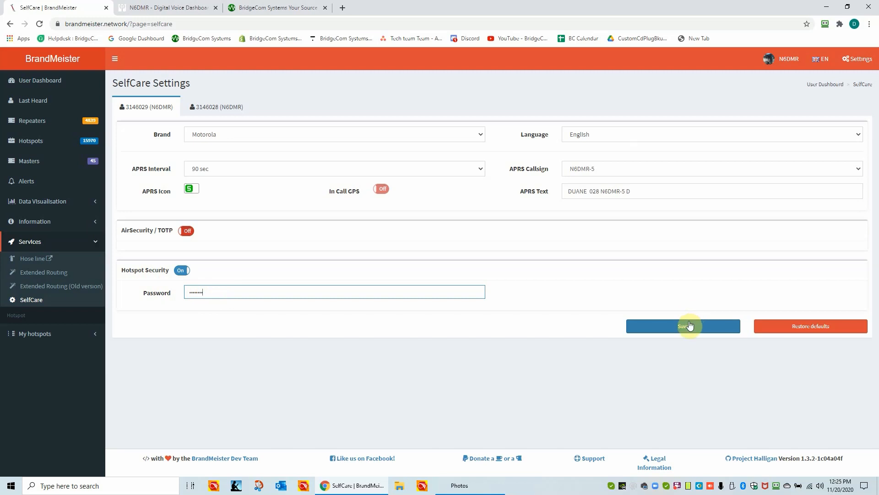
# - Save the new hotspot password and cancel RoboForm's update-login prompt
pyautogui.click(684, 326)
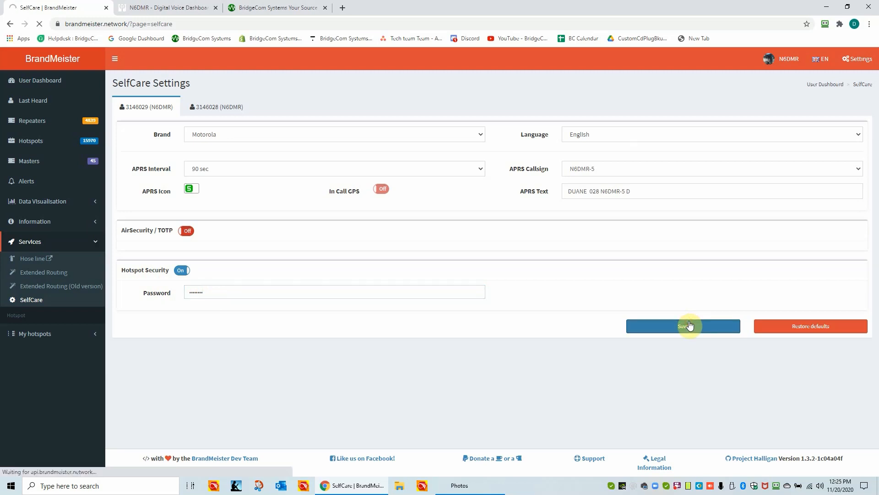
pyautogui.click(683, 326)
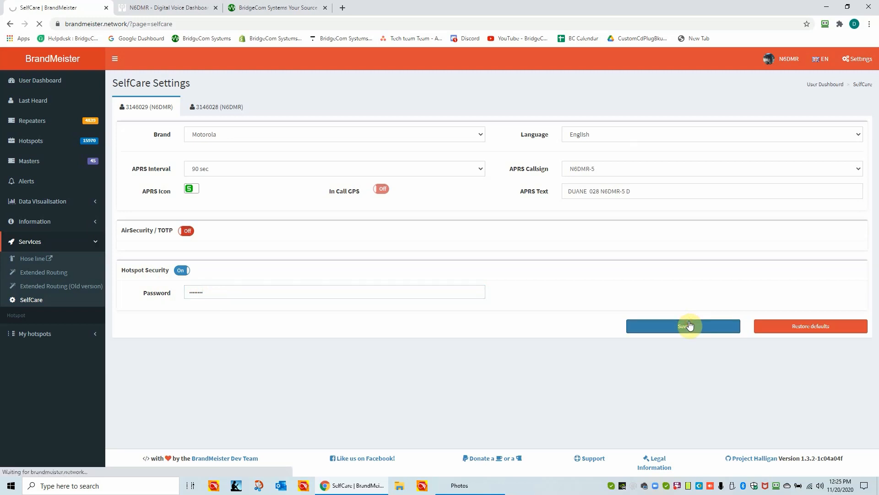
pyautogui.click(683, 326)
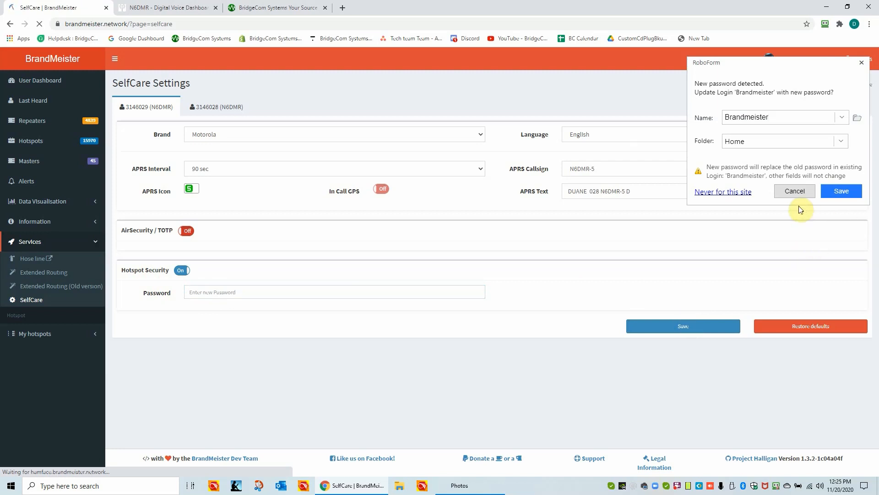
pyautogui.click(794, 191)
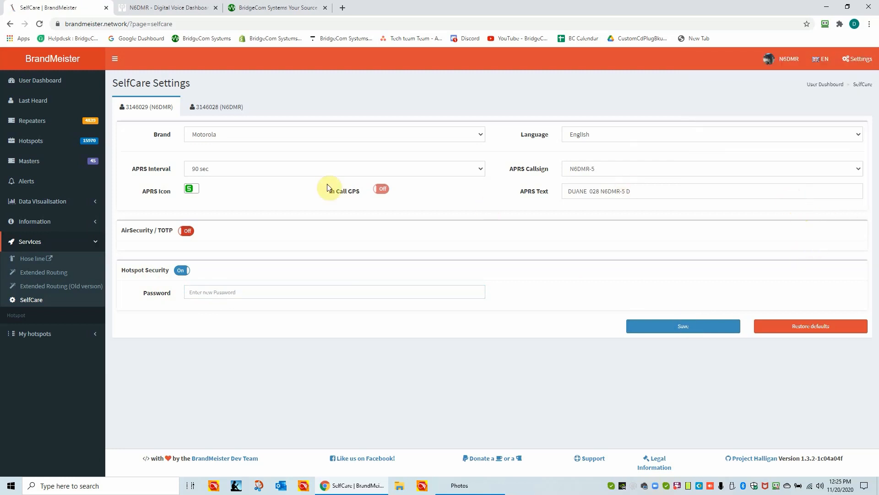
pyautogui.moveTo(421, 255)
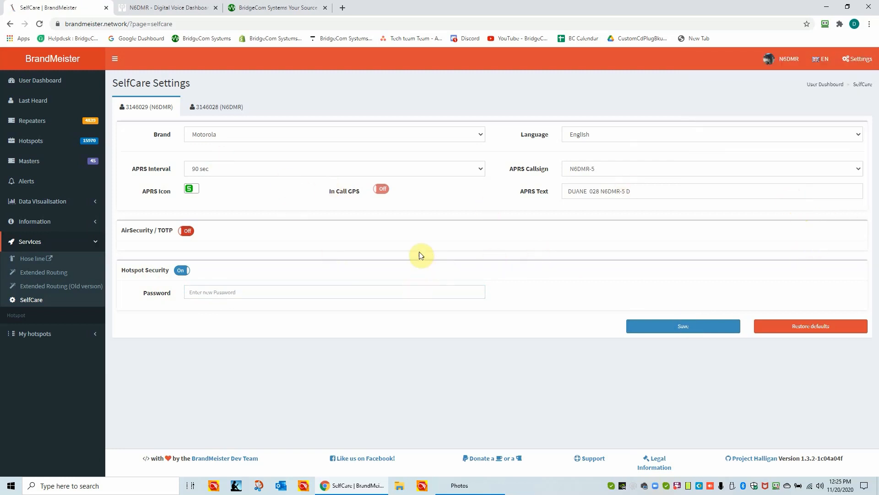
pyautogui.moveTo(176, 169)
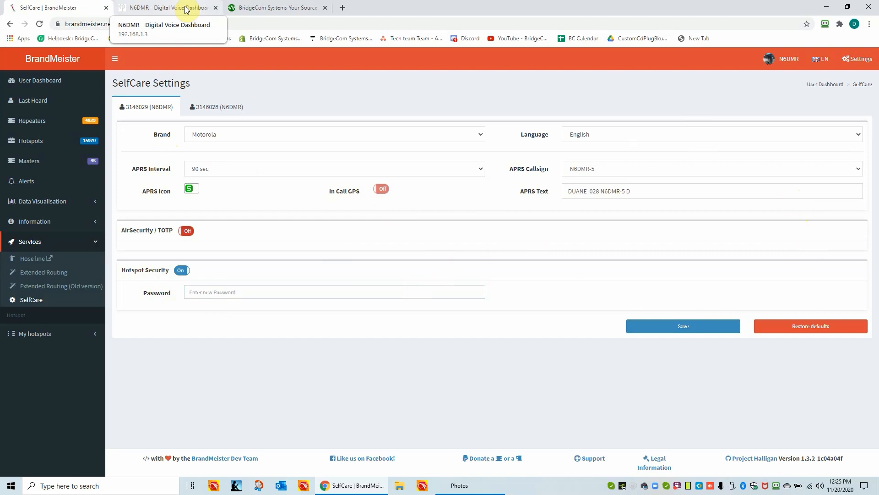
# - Sign in to Pi-Star's Configuration page as user pi-star
pyautogui.click(165, 8)
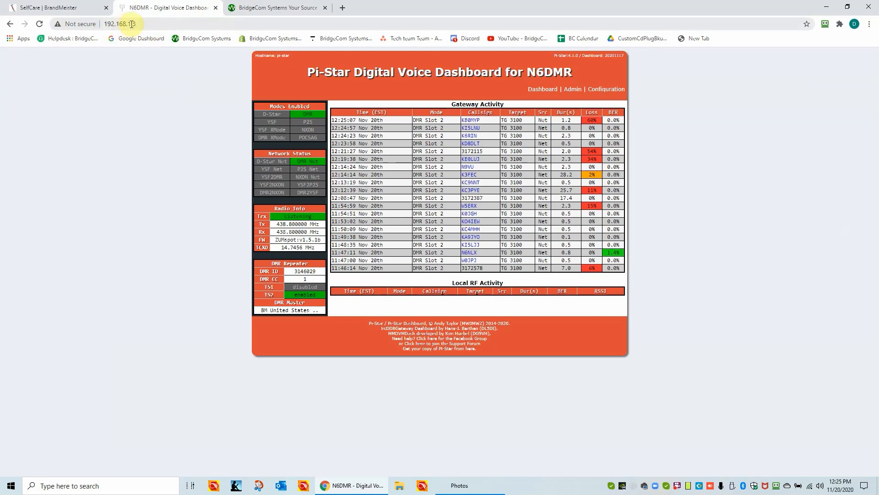
pyautogui.moveTo(585, 74)
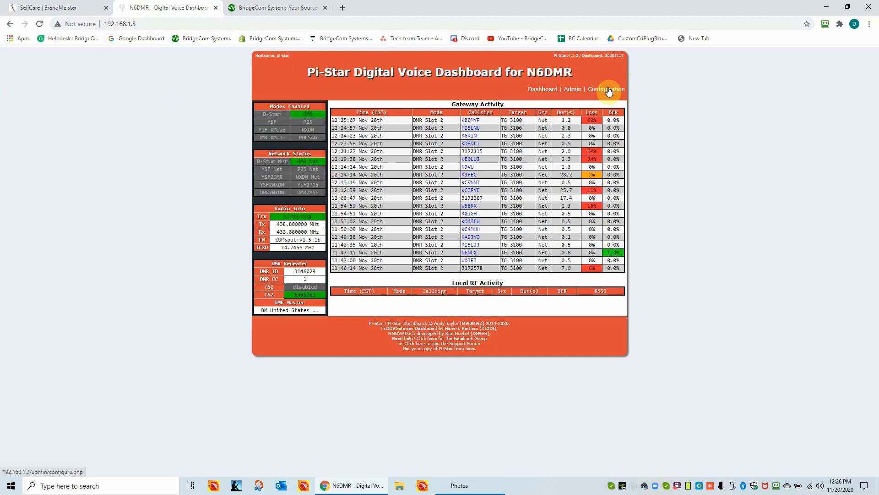
pyautogui.click(606, 89)
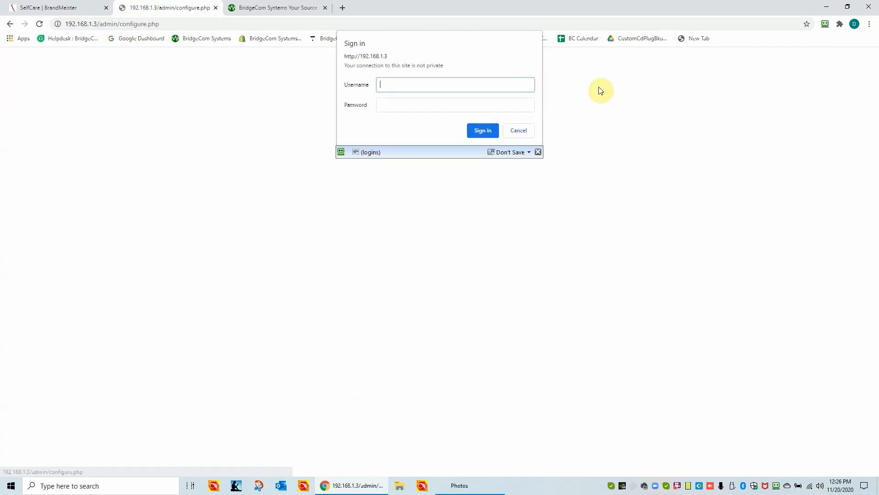
pyautogui.write('p')
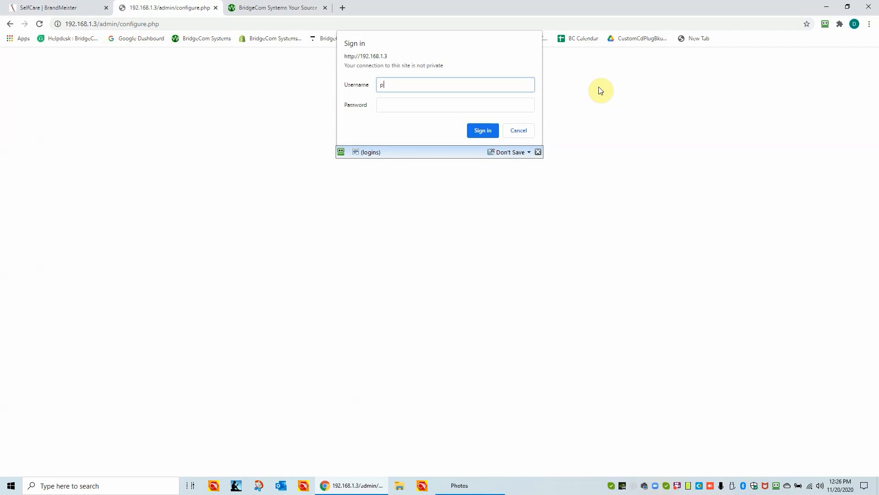
pyautogui.write('i-star')
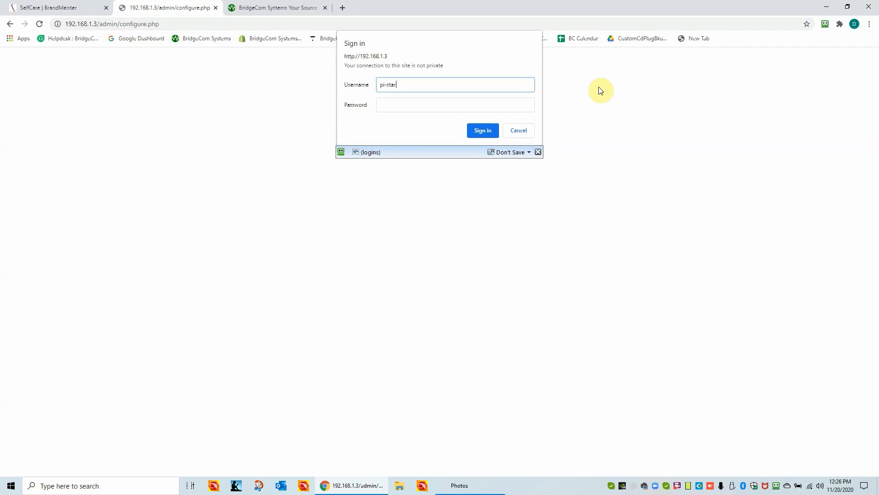
pyautogui.click(395, 109)
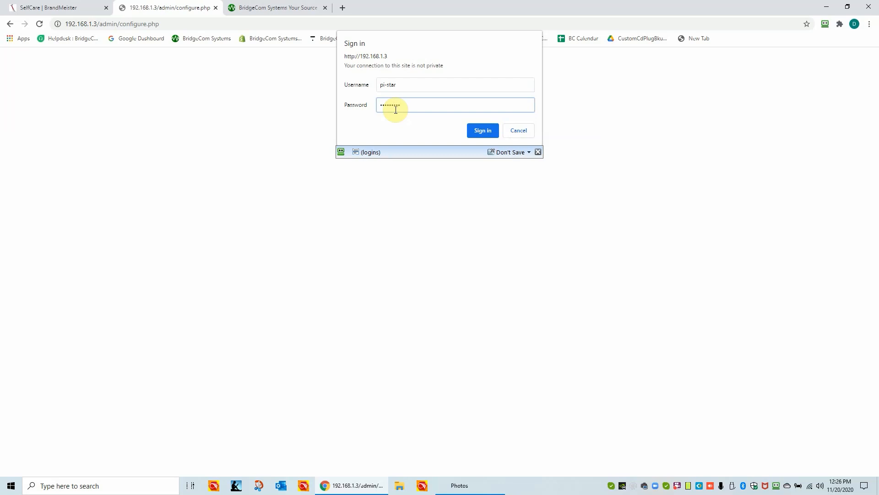
pyautogui.click(482, 131)
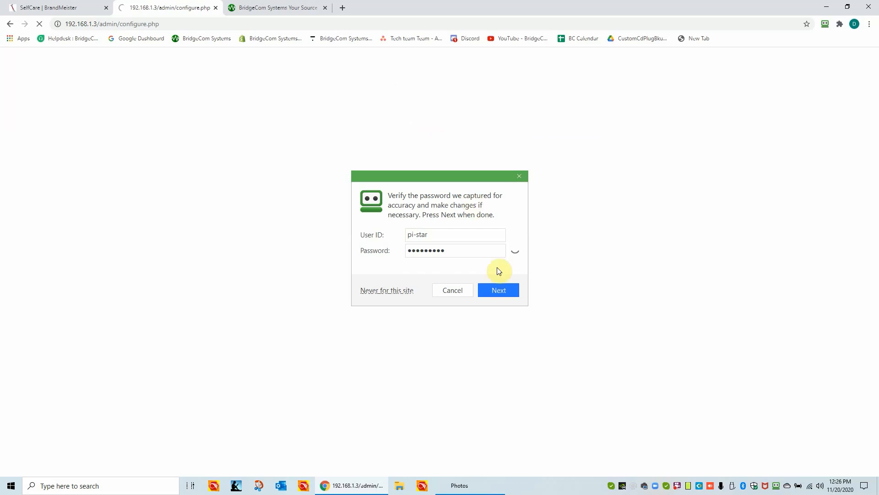
# - Type the new BrandMeister password into the DMR Configuration Hotspot Security field
pyautogui.click(499, 290)
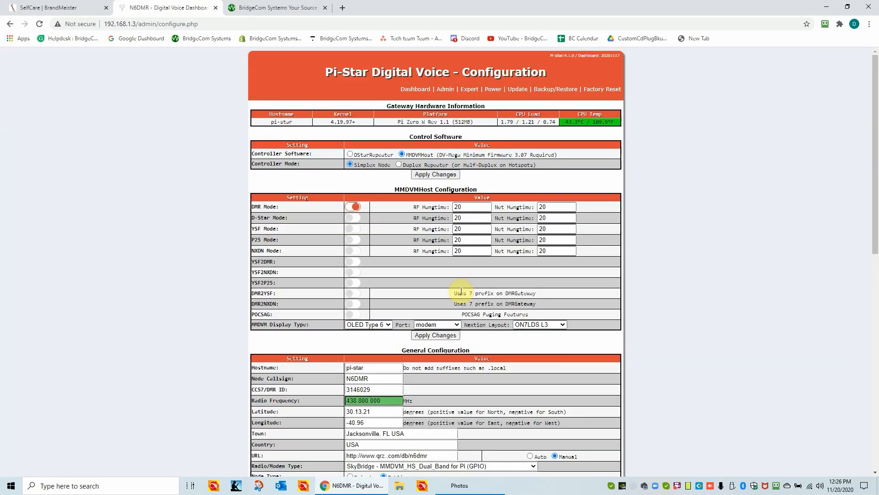
pyautogui.moveTo(398, 72)
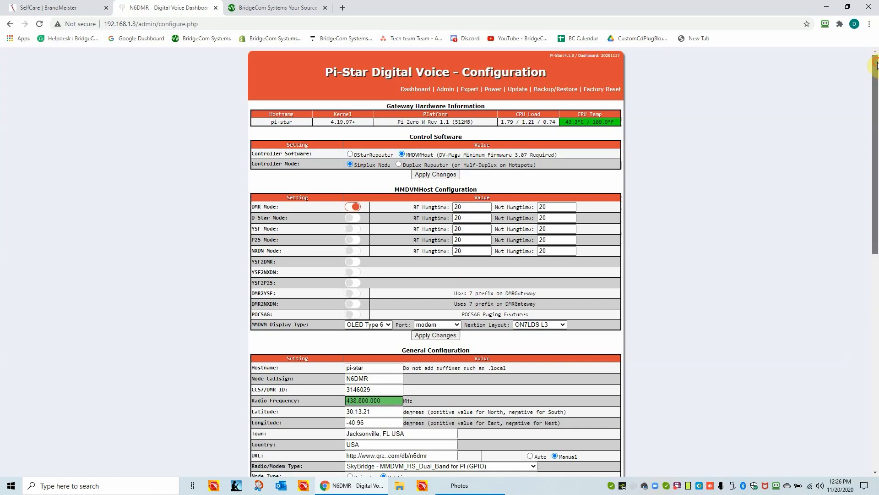
pyautogui.scroll(-3)
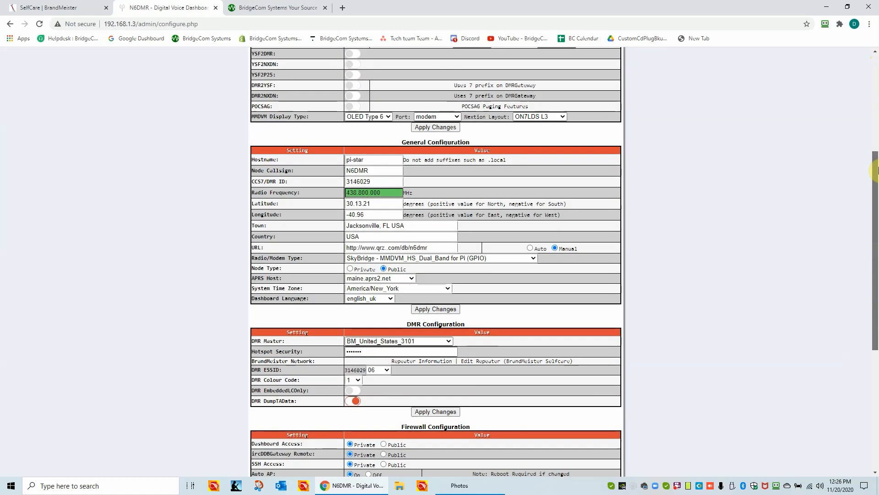
pyautogui.scroll(-3)
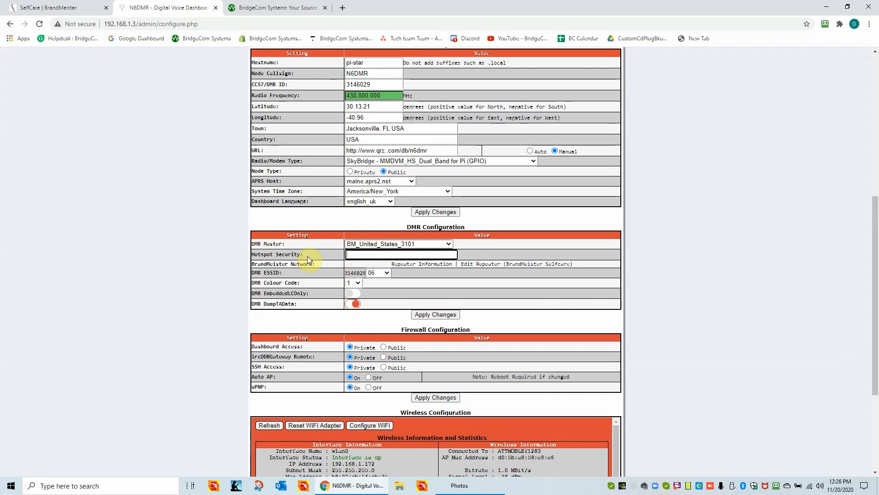
pyautogui.write('*')
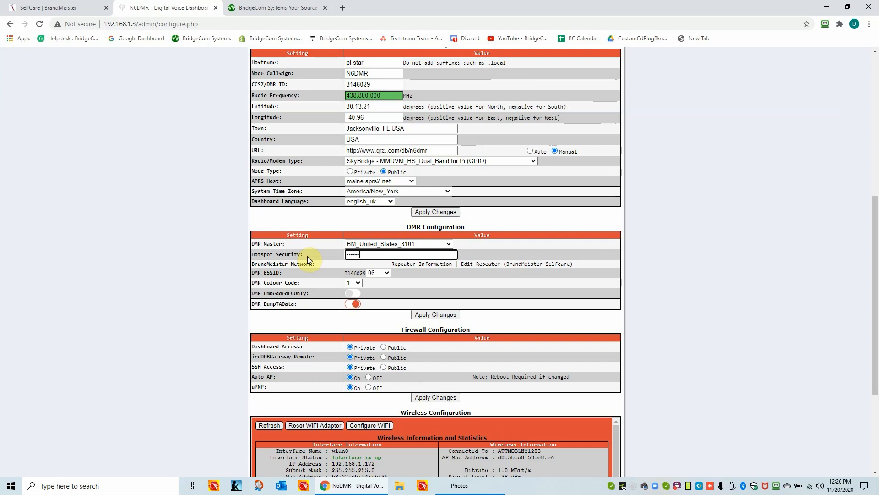
pyautogui.write('••')
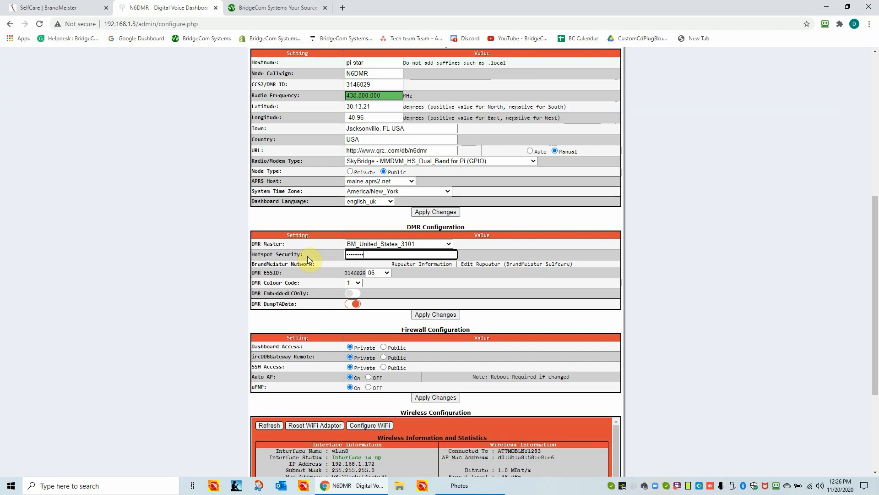
pyautogui.moveTo(319, 244)
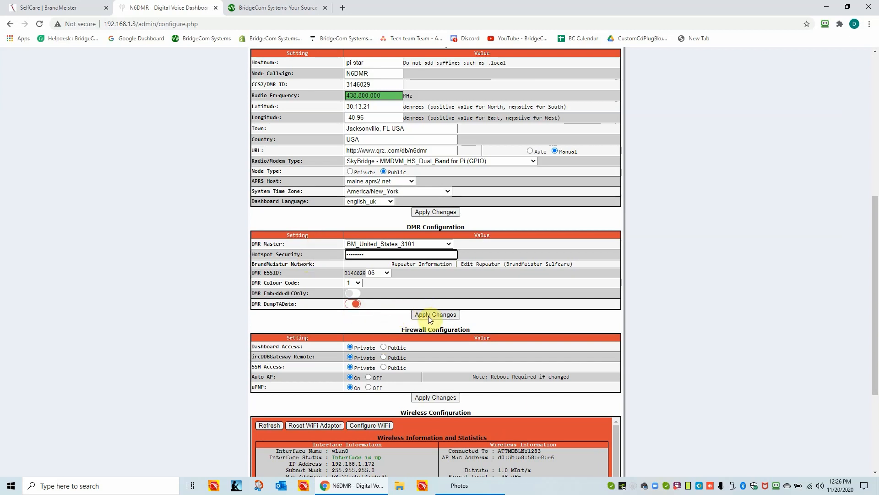
# - Apply the DMR Configuration changes and wait for the page to reload
pyautogui.click(435, 314)
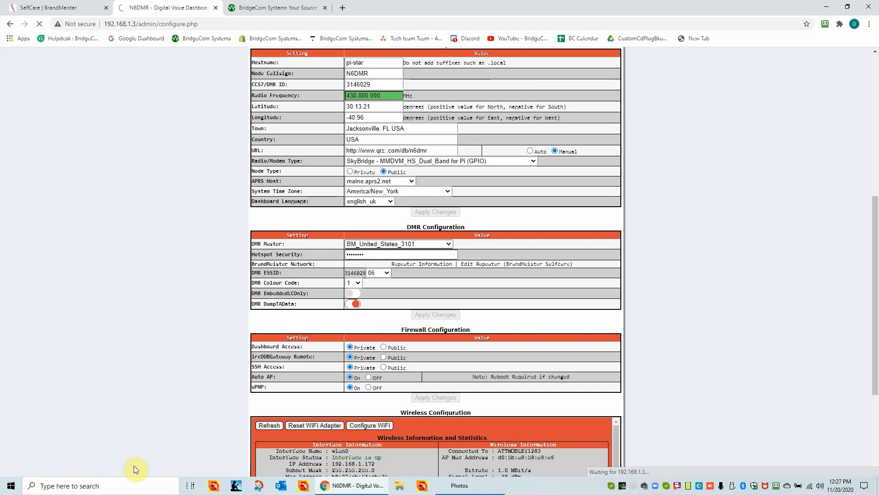
pyautogui.moveTo(483, 307)
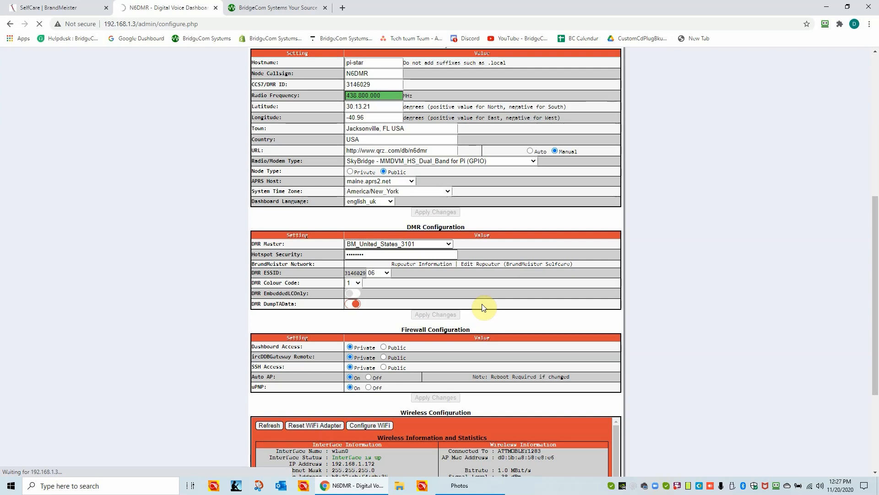
pyautogui.click(436, 314)
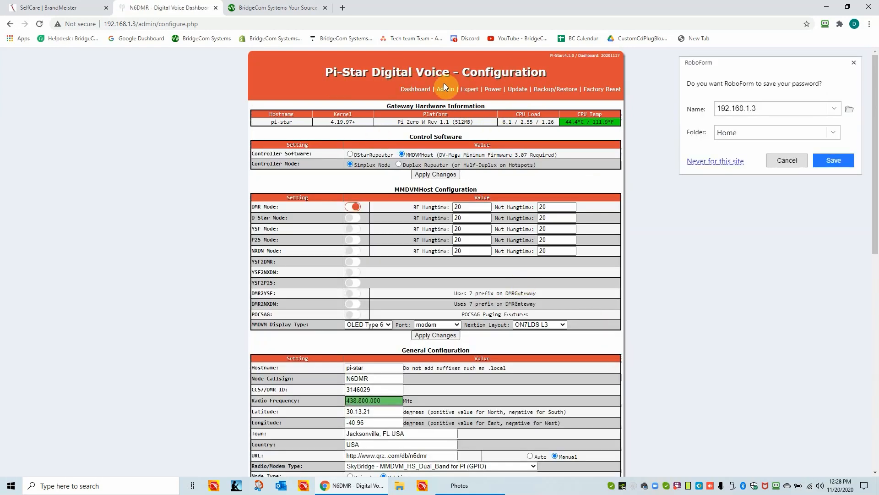
pyautogui.moveTo(488, 269)
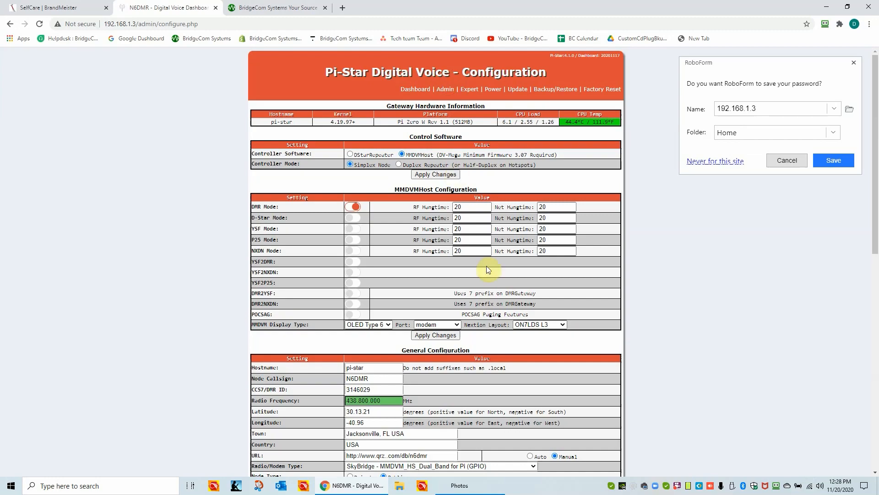
pyautogui.scroll(-3)
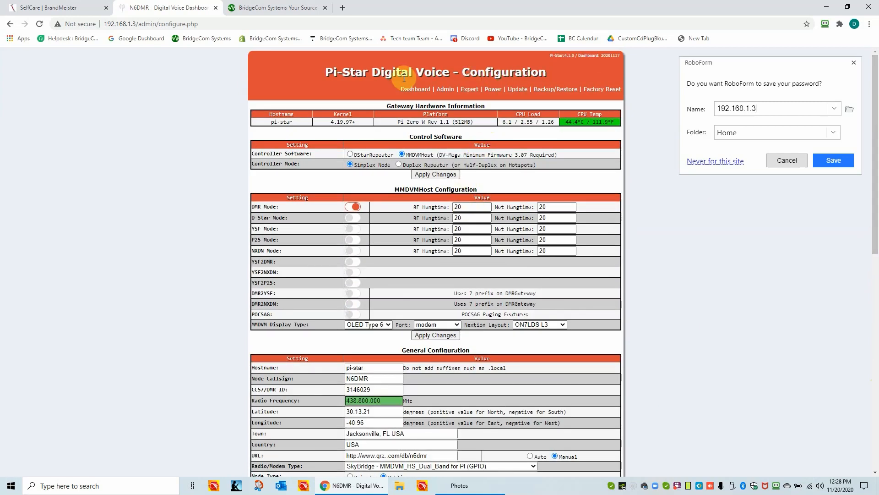
# - Open the main dashboard to confirm the 9990 Parrot call in Gateway Activity, then return to Configuration
pyautogui.click(415, 89)
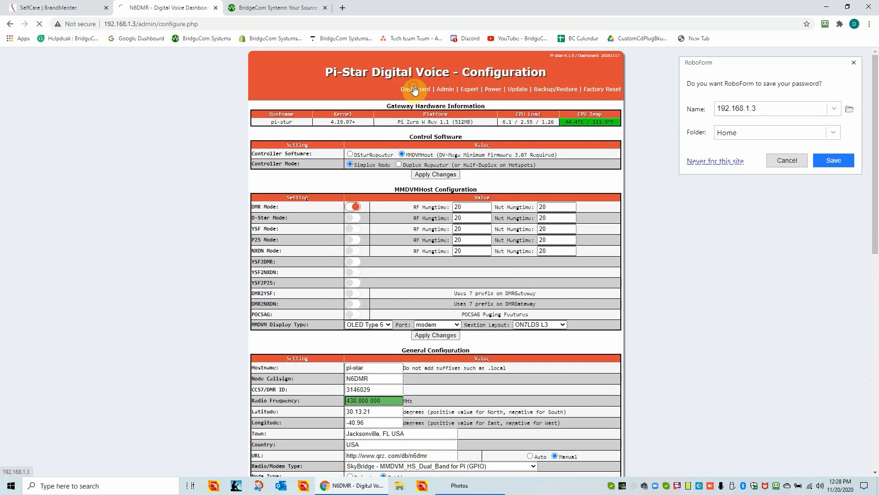
pyautogui.click(415, 89)
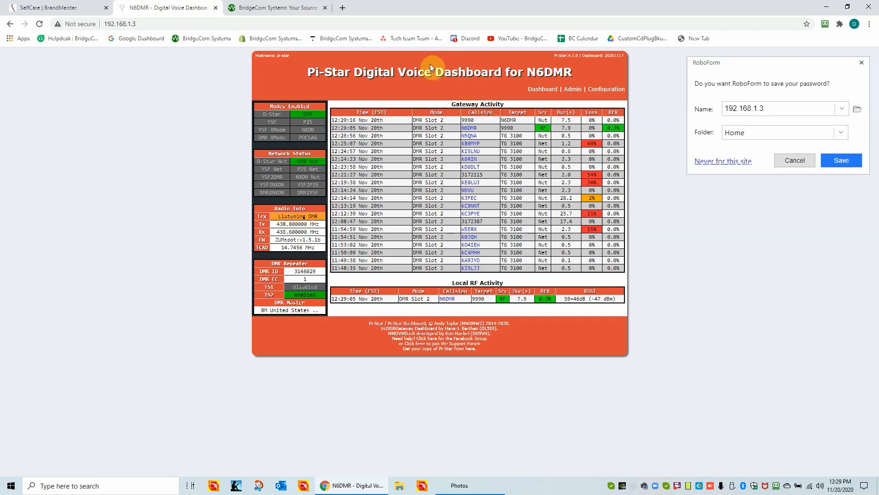
pyautogui.moveTo(499, 74)
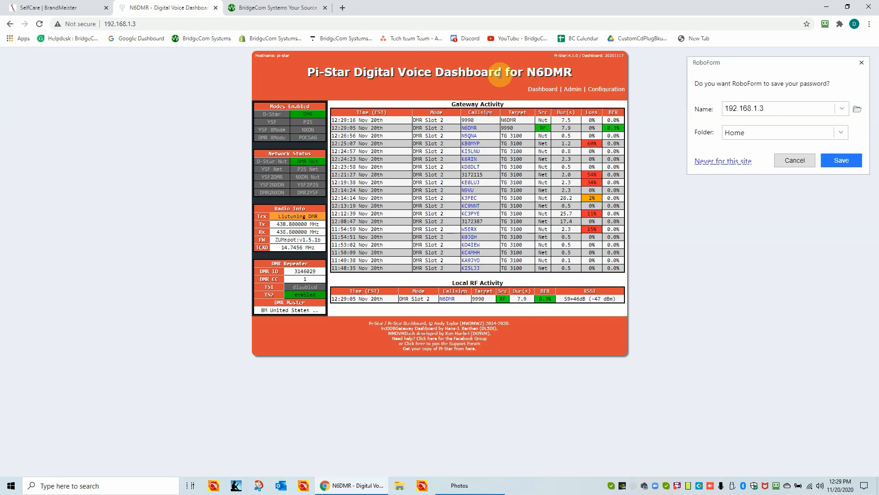
pyautogui.moveTo(616, 100)
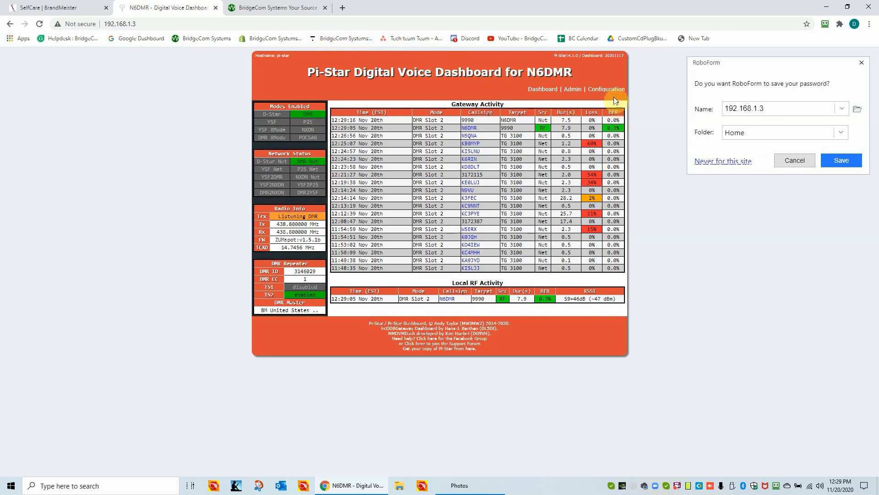
pyautogui.click(607, 89)
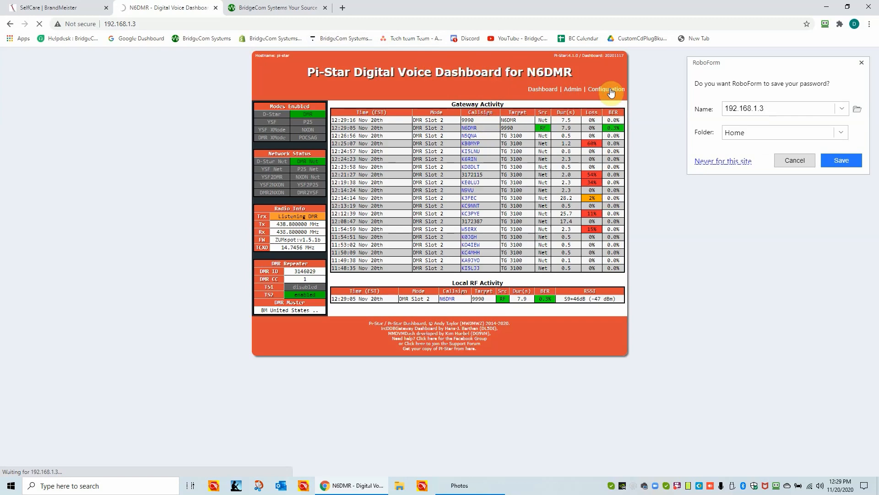
# - Dismiss the RoboForm save-password offer and scroll to the DMR Configuration section
pyautogui.click(606, 89)
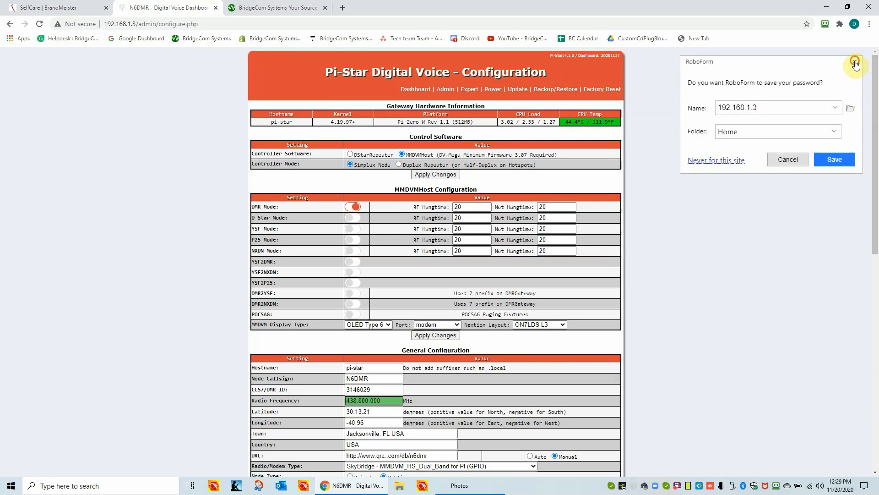
pyautogui.scroll(-3)
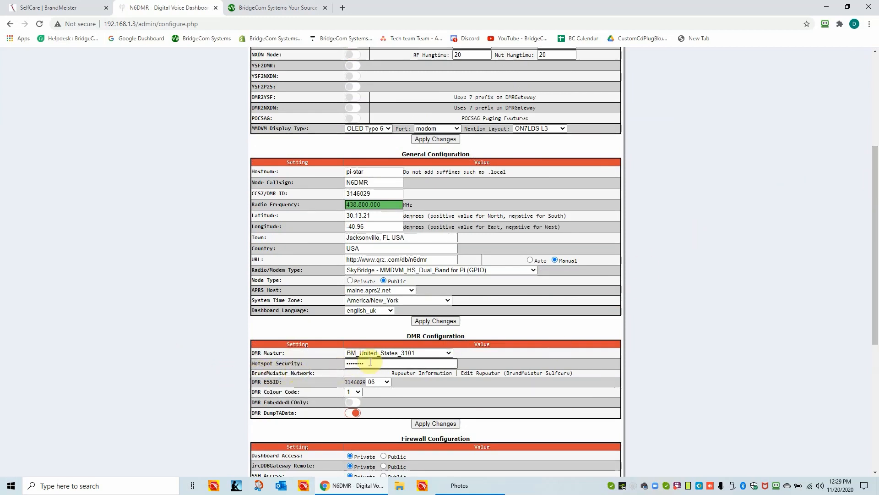
pyautogui.moveTo(372, 364)
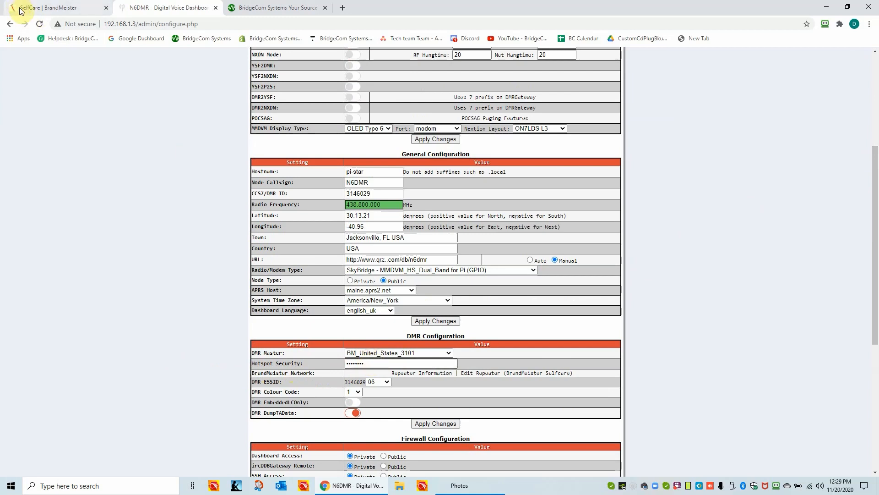
# - Check Hotspot Security on the BrandMeister SelfCare tab, then move through Pi-Star to BridgeCom Systems
pyautogui.click(46, 8)
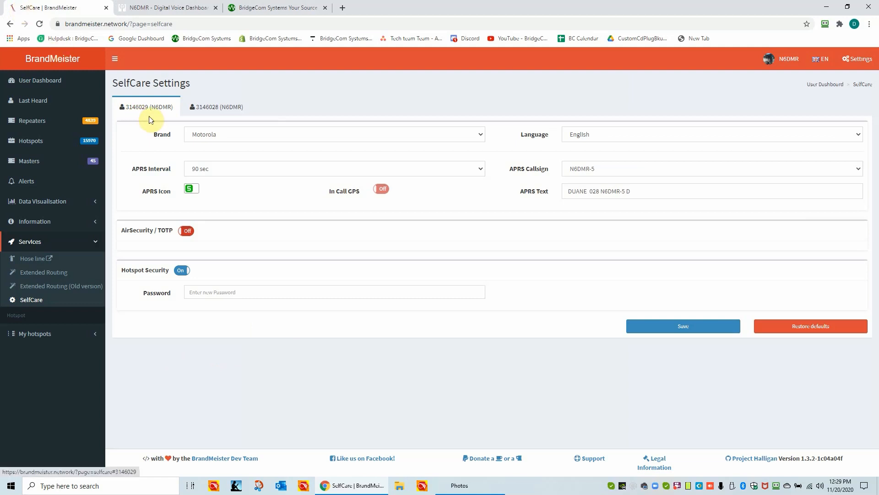
pyautogui.moveTo(350, 203)
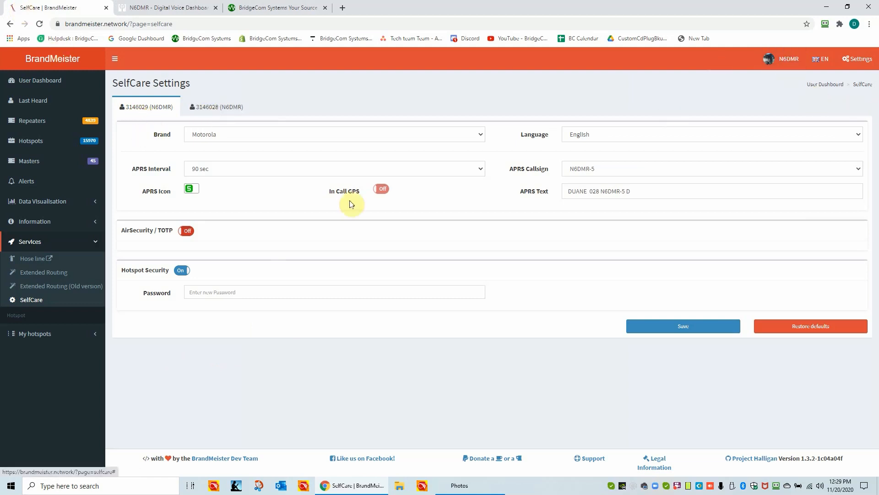
pyautogui.moveTo(136, 104)
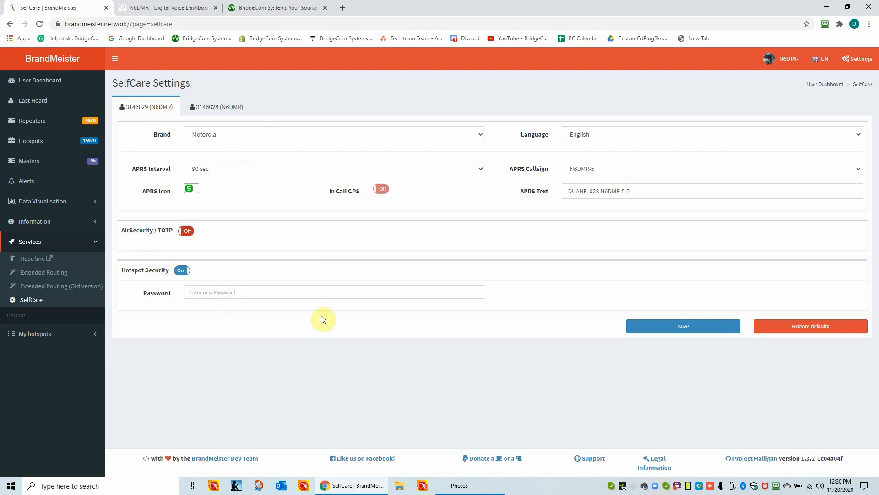
pyautogui.moveTo(121, 8)
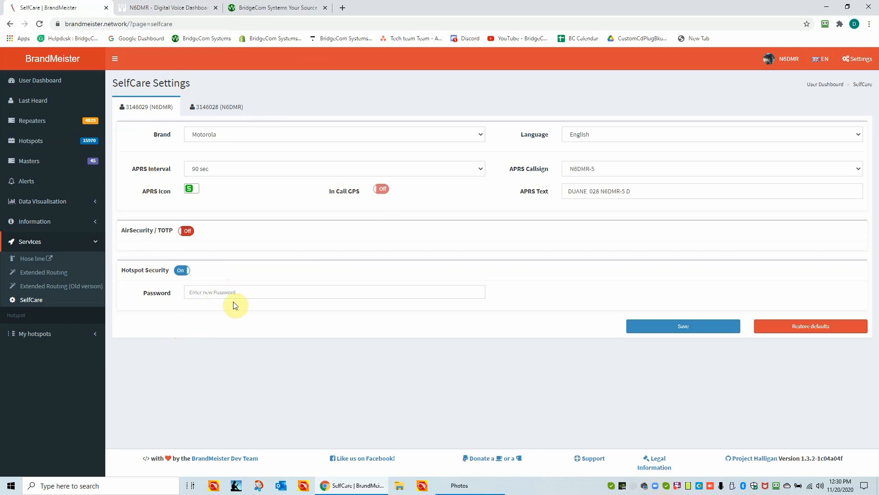
pyautogui.click(167, 8)
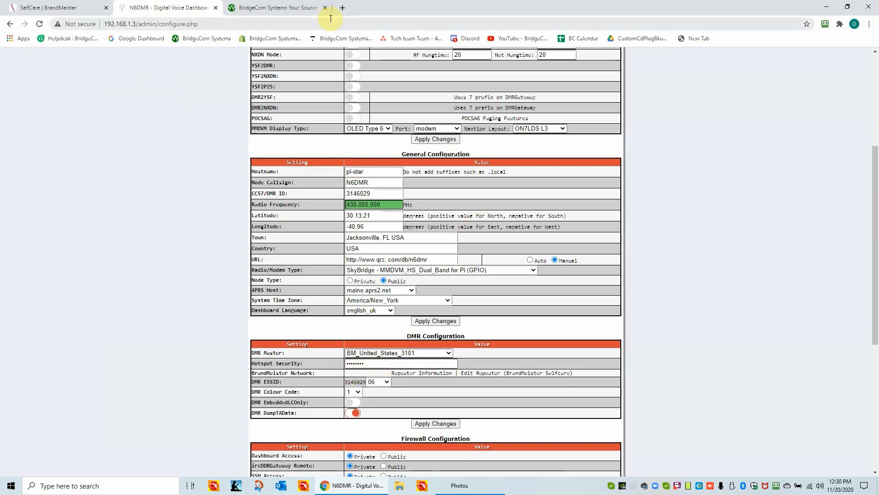
pyautogui.click(274, 8)
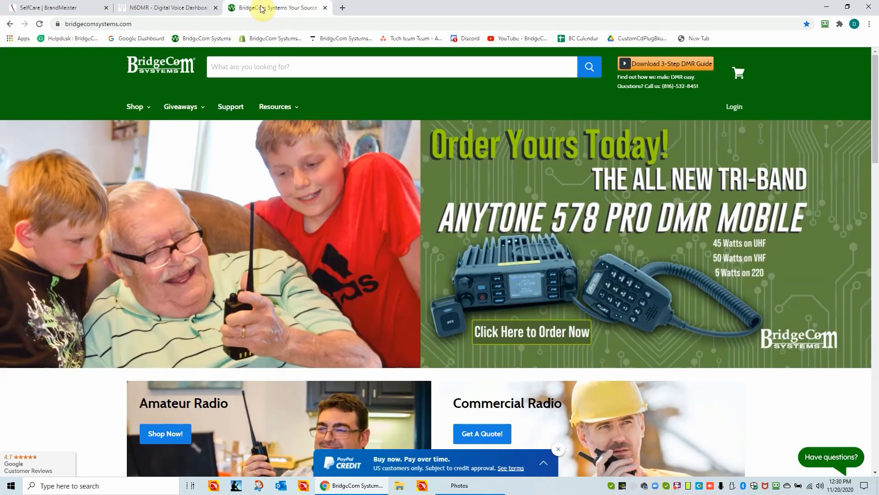